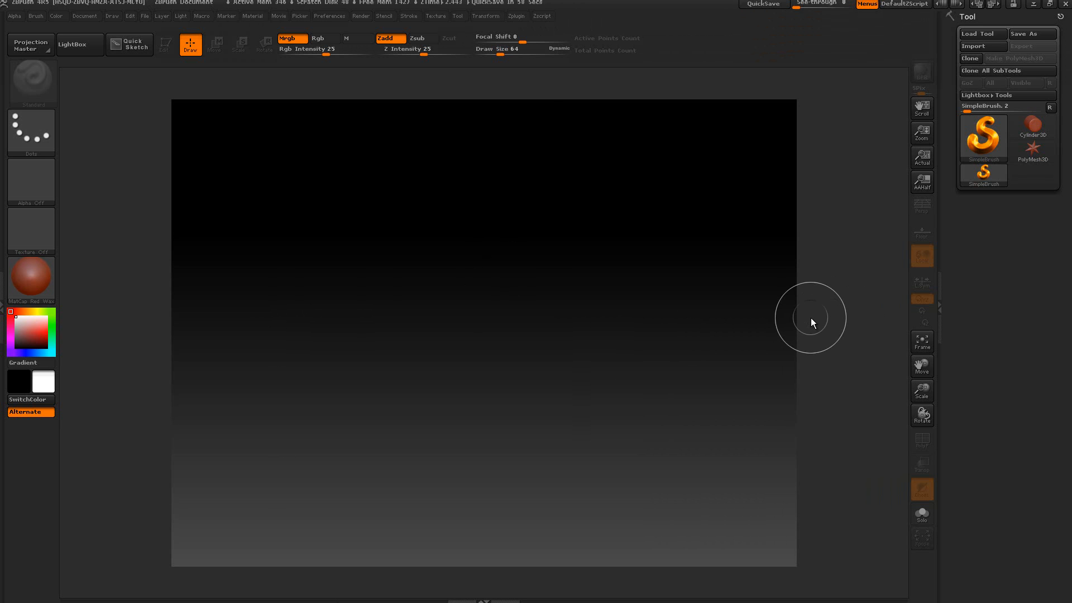
mouse_move(518, 22)
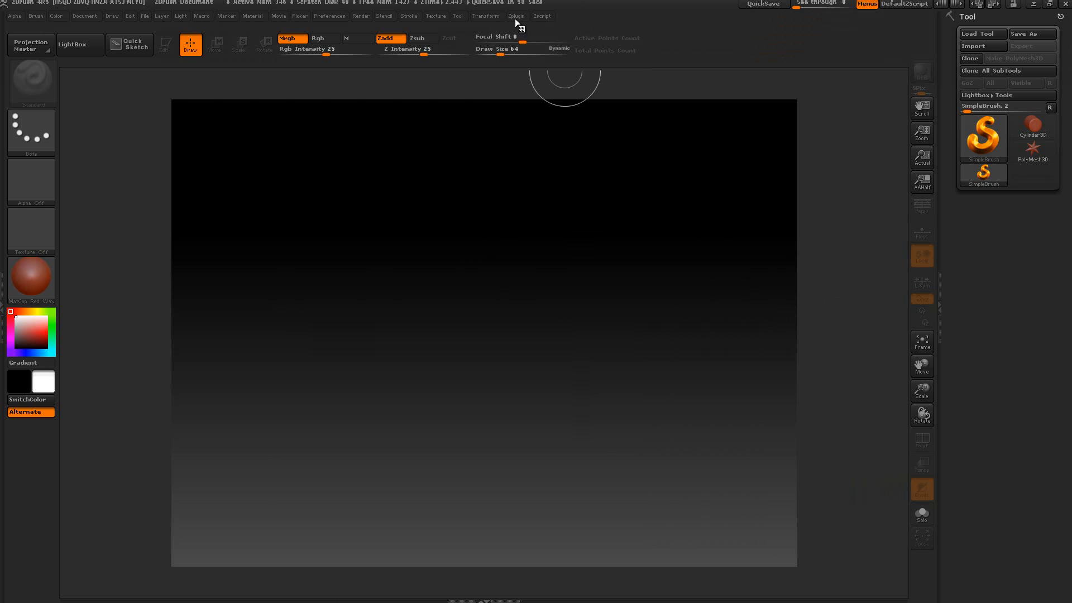
- Load the plain cube project from LightBox and subdivide it to 98,306 points in Geometry
left_click(516, 16)
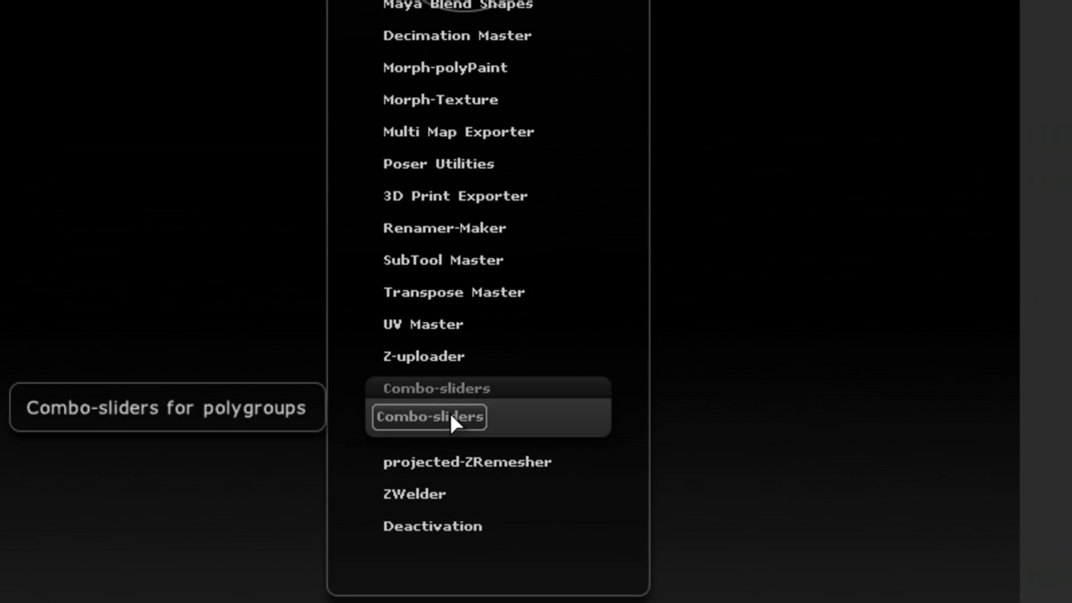
mouse_move(455, 428)
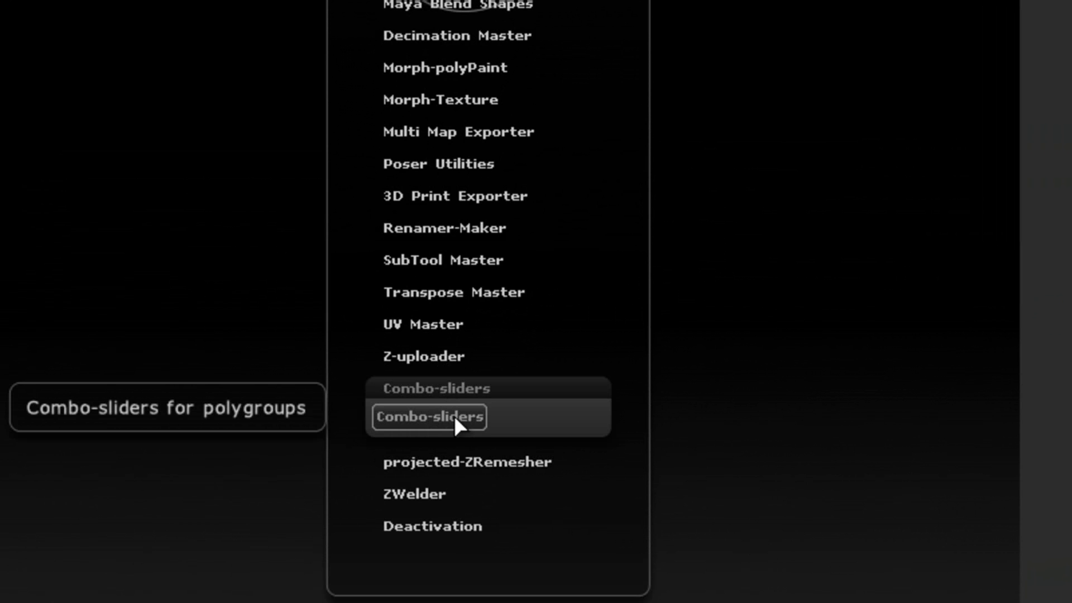
mouse_move(455, 424)
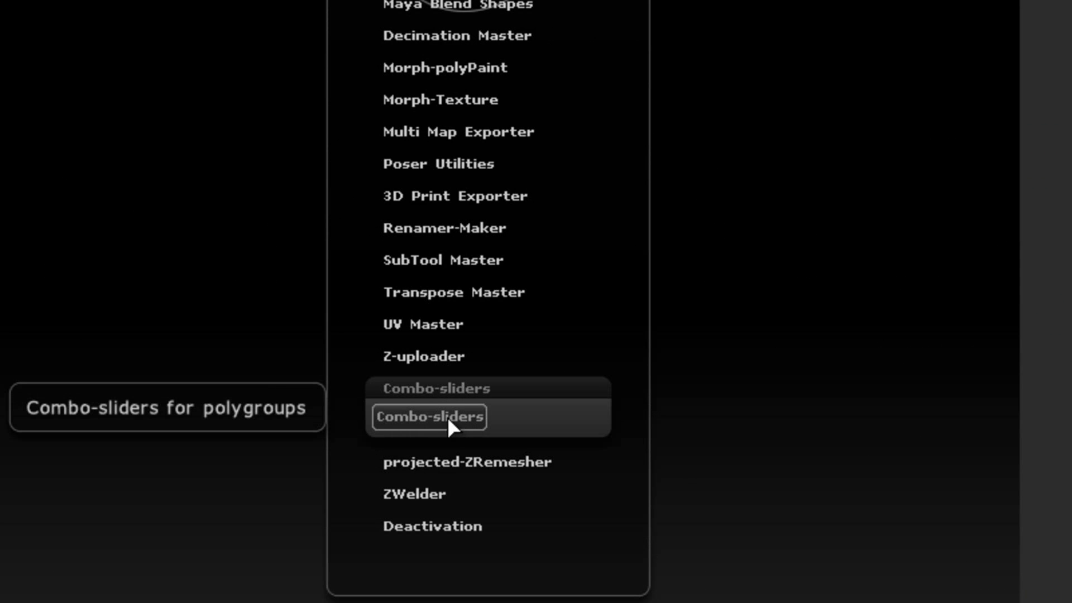
mouse_move(477, 413)
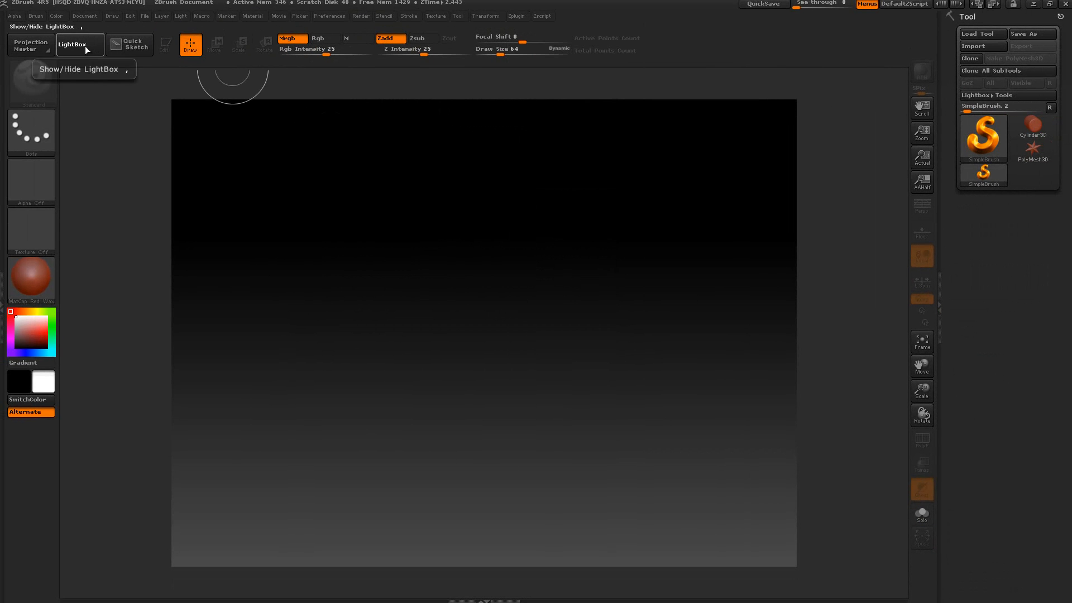
left_click(72, 44)
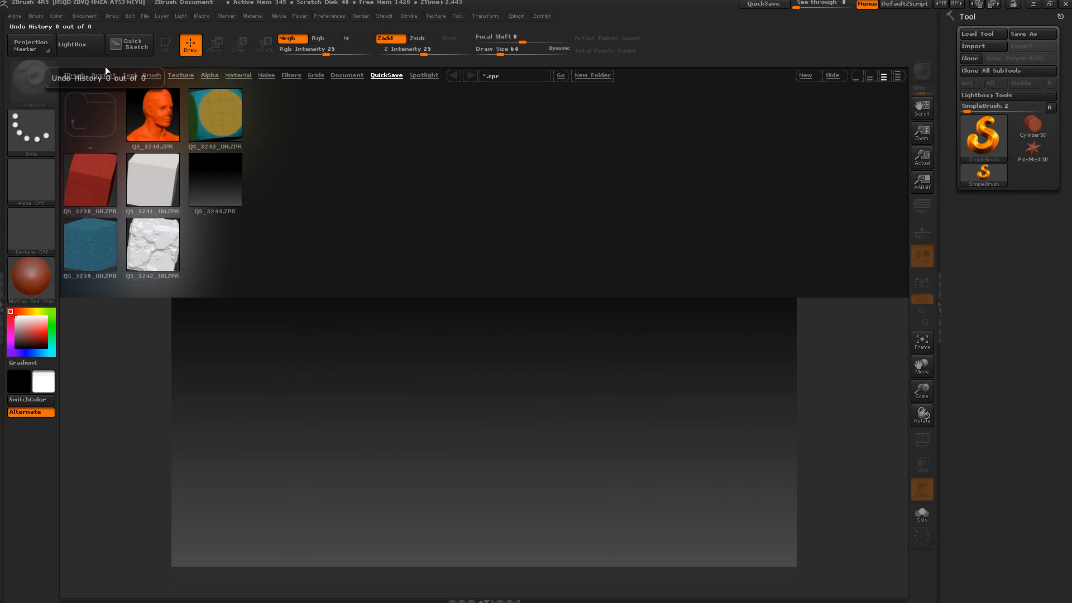
left_click(104, 75)
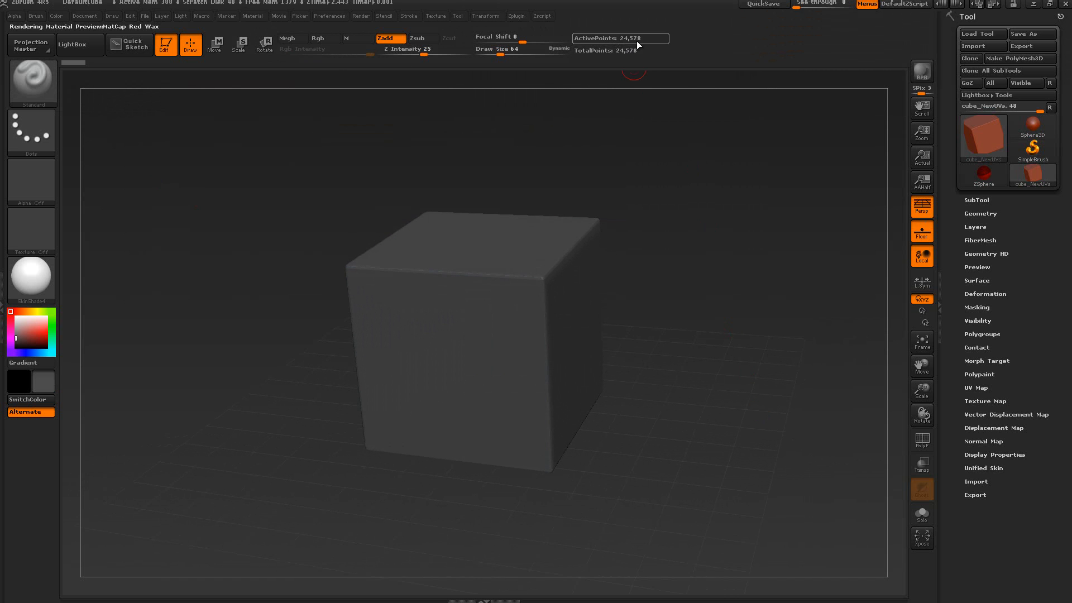
mouse_move(619, 38)
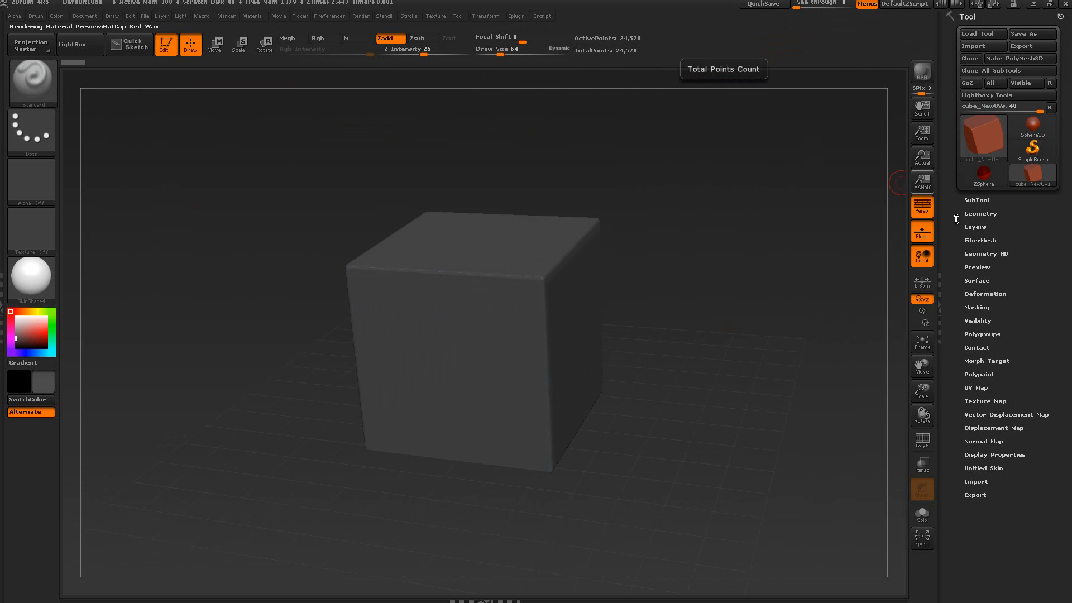
left_click(981, 214)
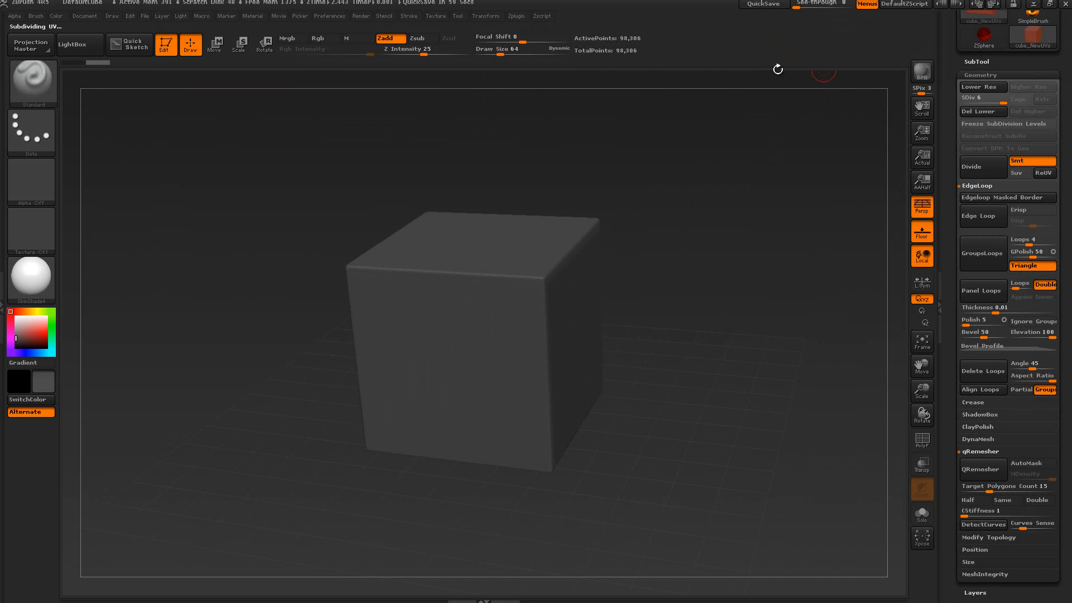
mouse_move(980, 112)
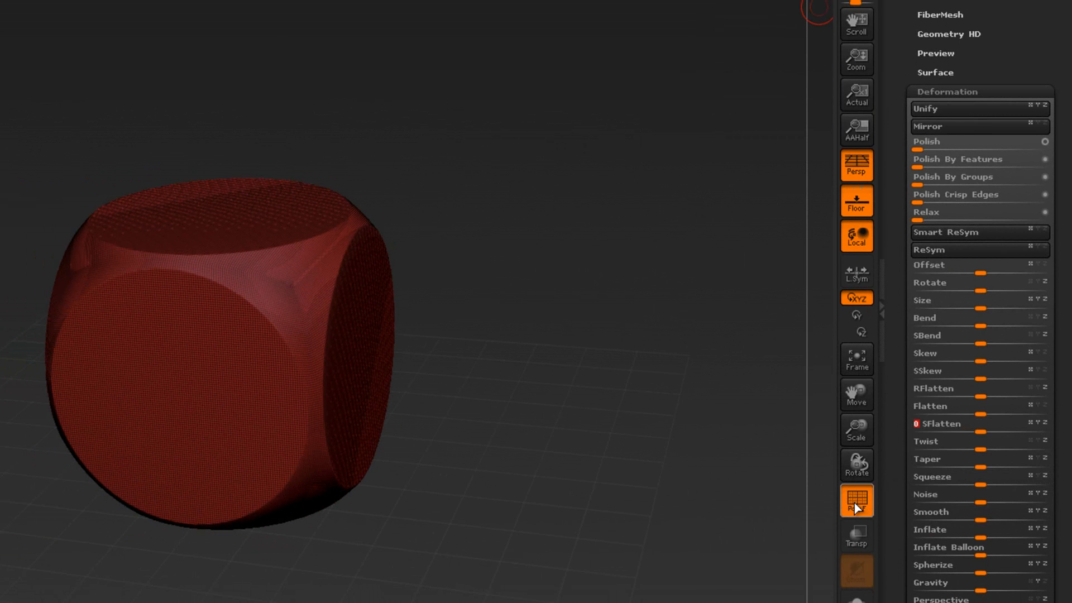
- Hide the PolyF wireframe overlay on the rounded dice
left_click(856, 501)
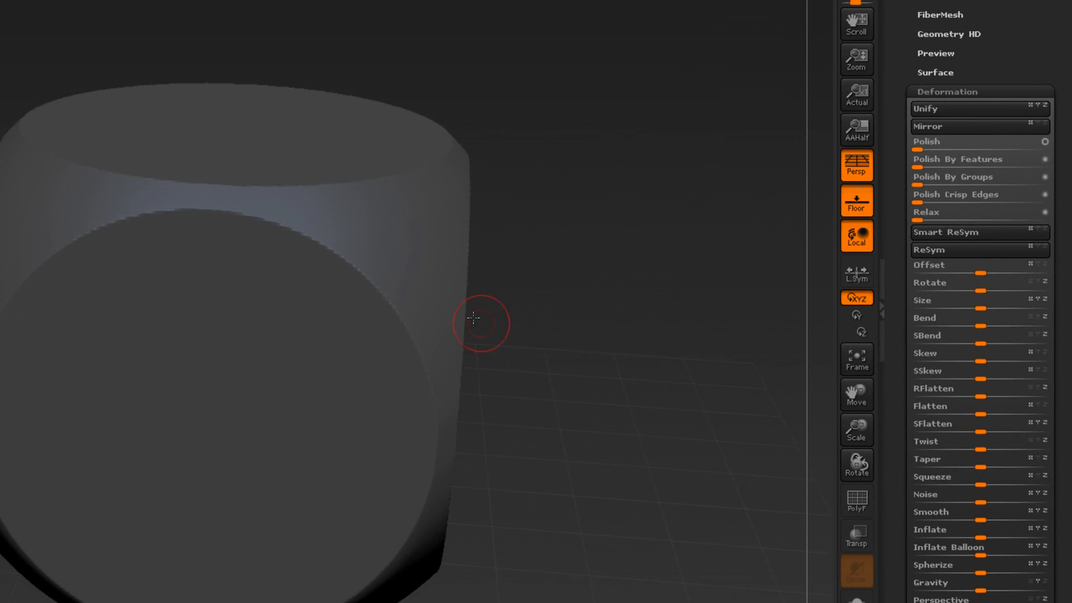
mouse_move(415, 380)
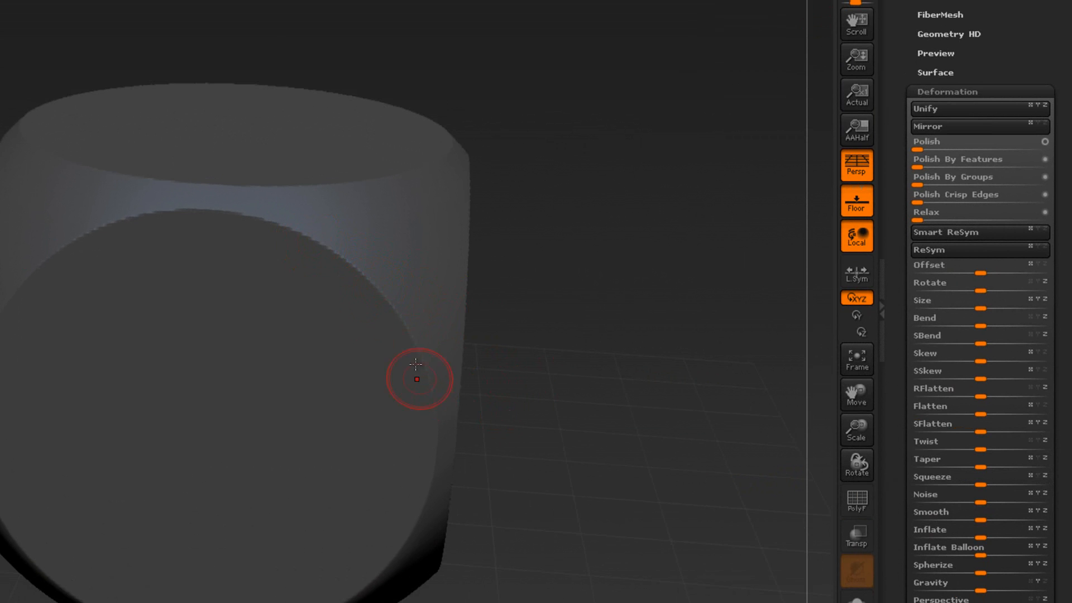
mouse_move(955, 361)
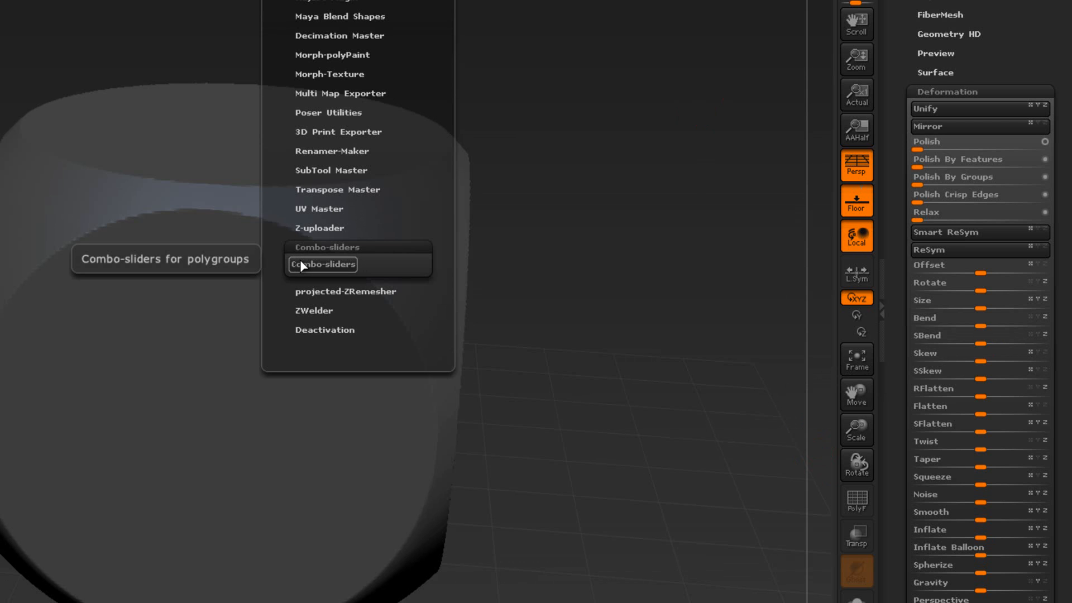
mouse_move(302, 272)
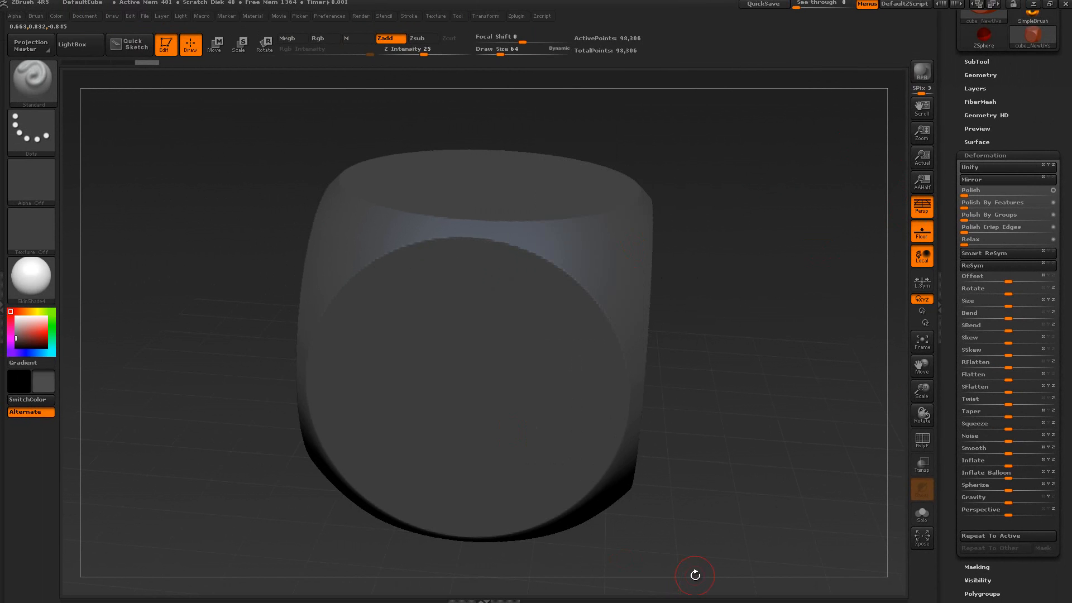
mouse_move(492, 600)
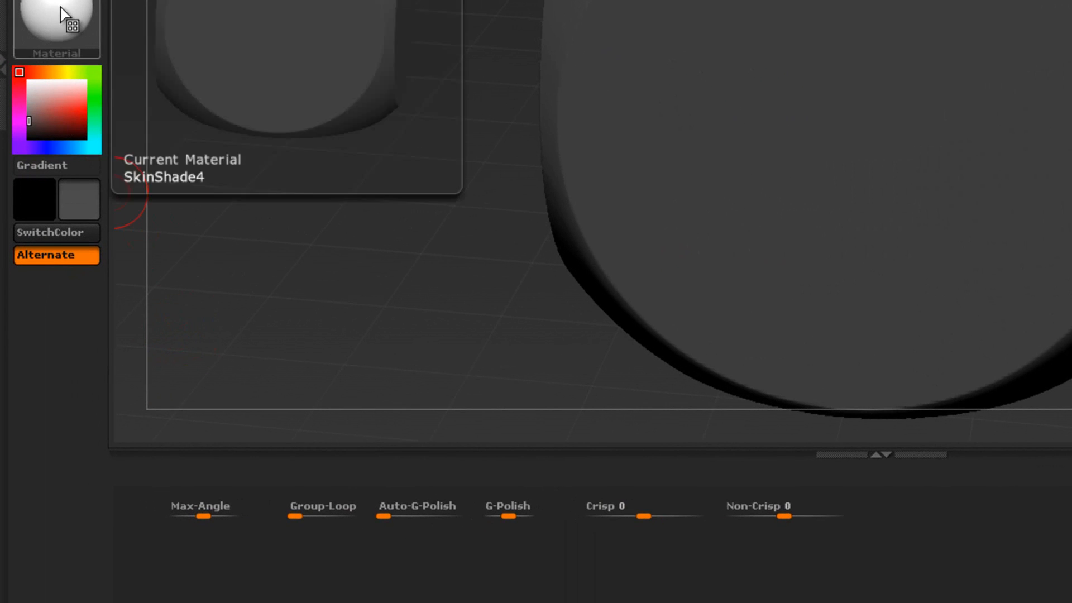
- Apply the ToyPlastic material to the dice
left_click(57, 24)
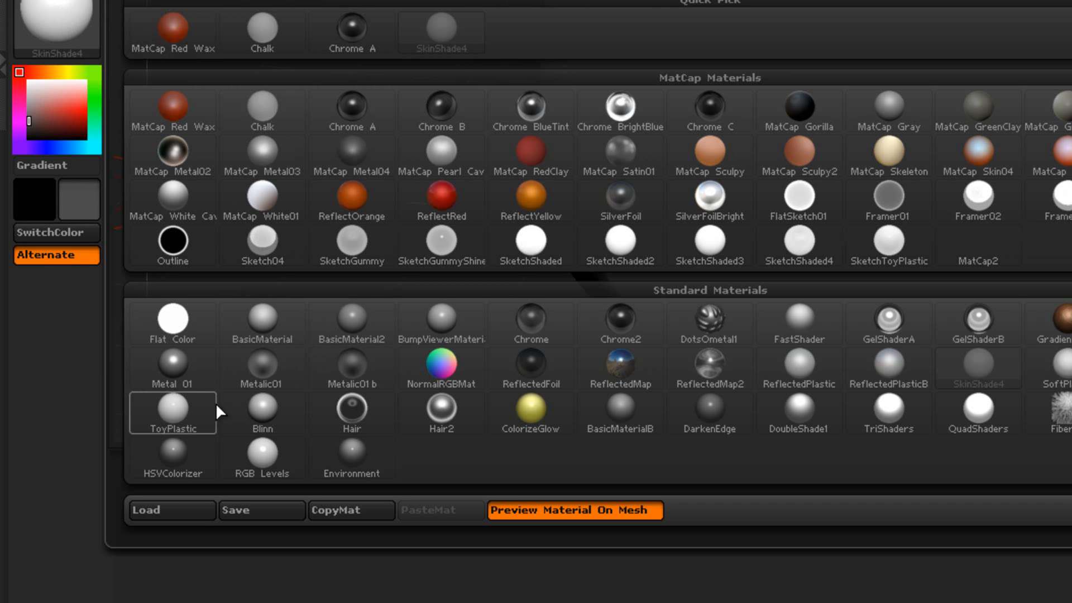
left_click(172, 413)
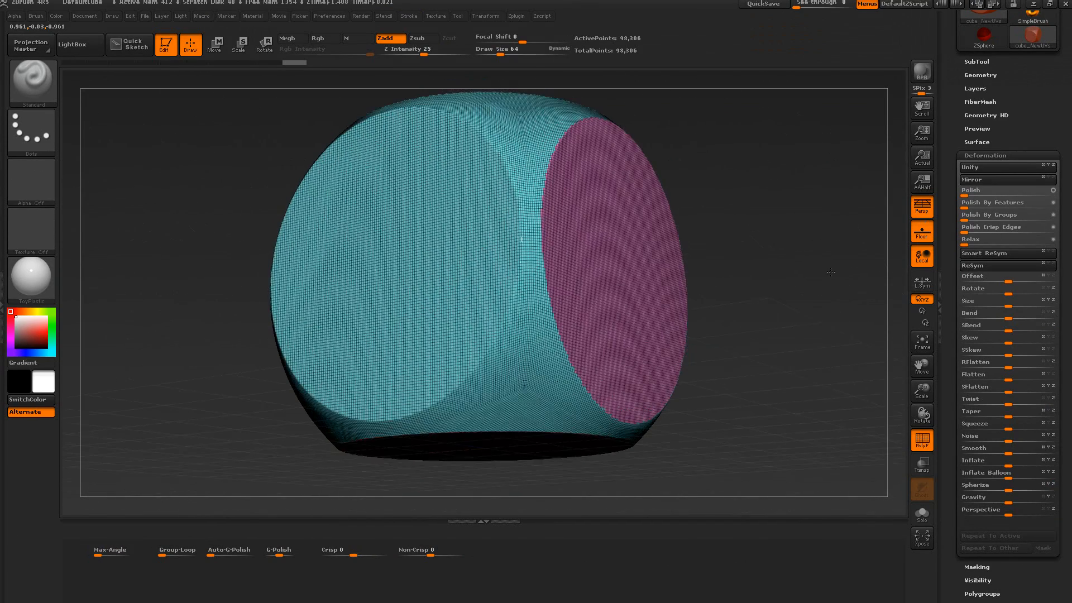
- Isolate the front circular face and run Auto Groups from the Polygroups palette
left_click(317, 38)
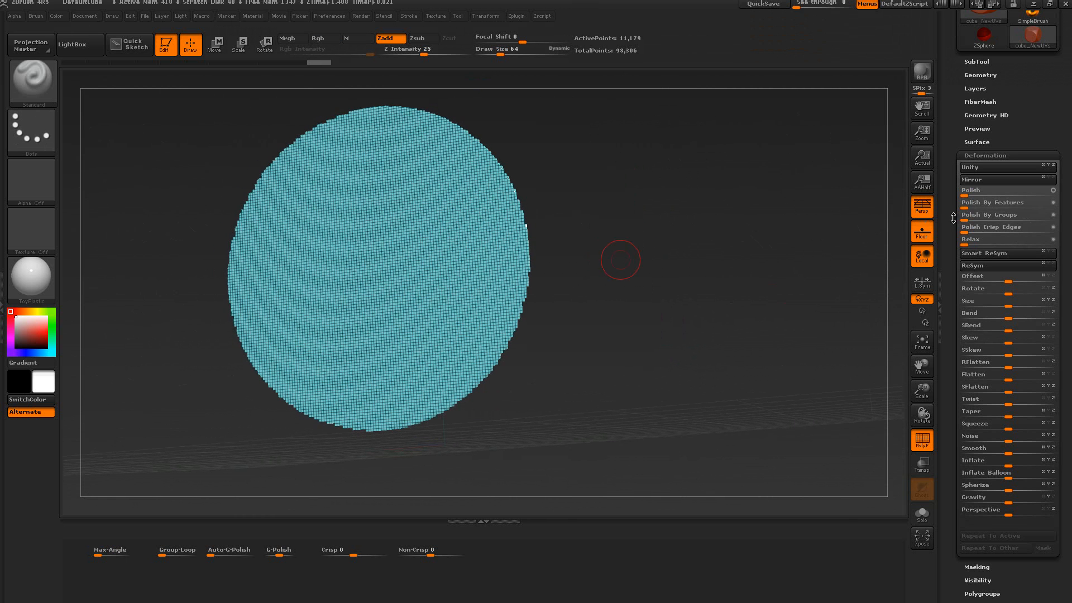
scroll("down", 3)
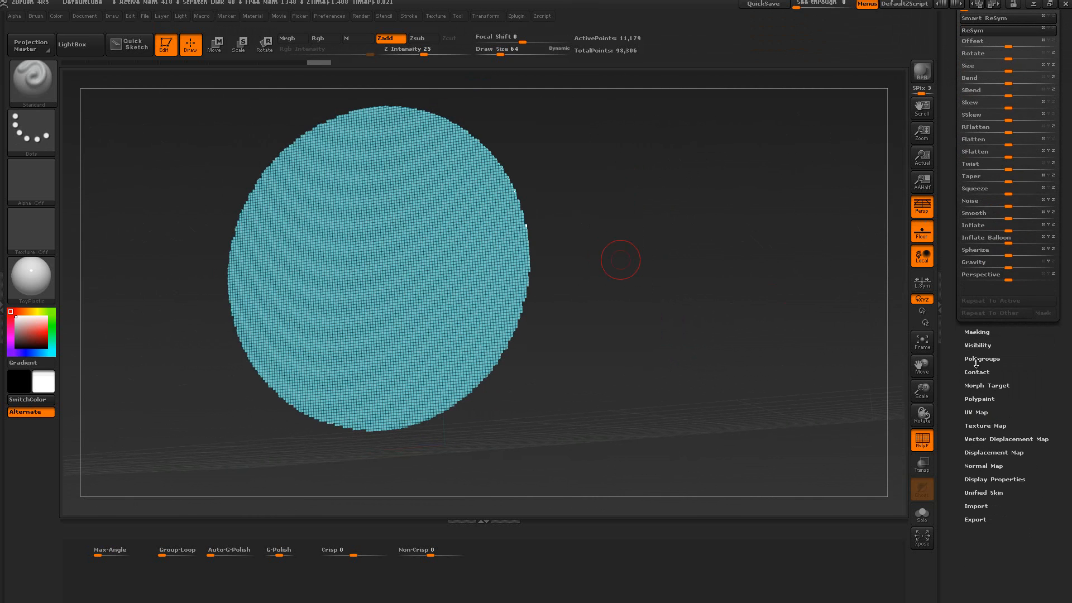
left_click(982, 359)
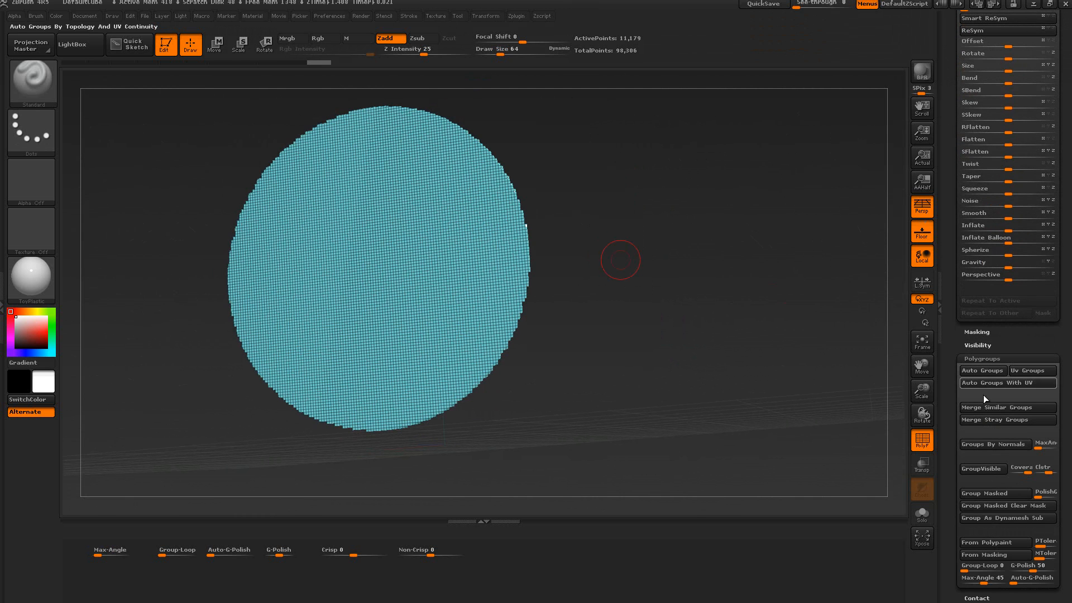
left_click(317, 38)
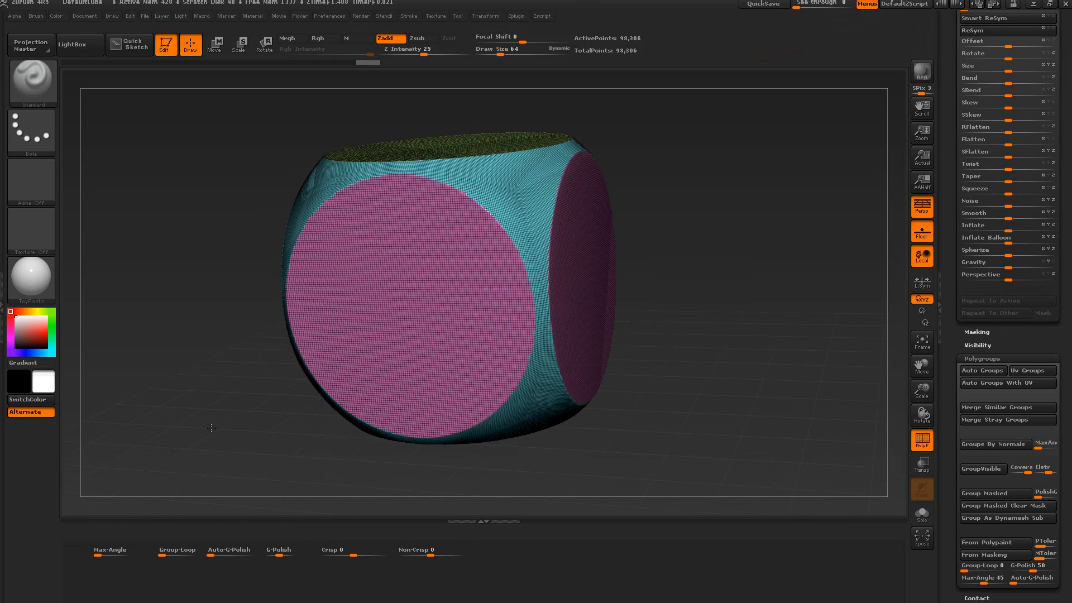
mouse_move(230, 549)
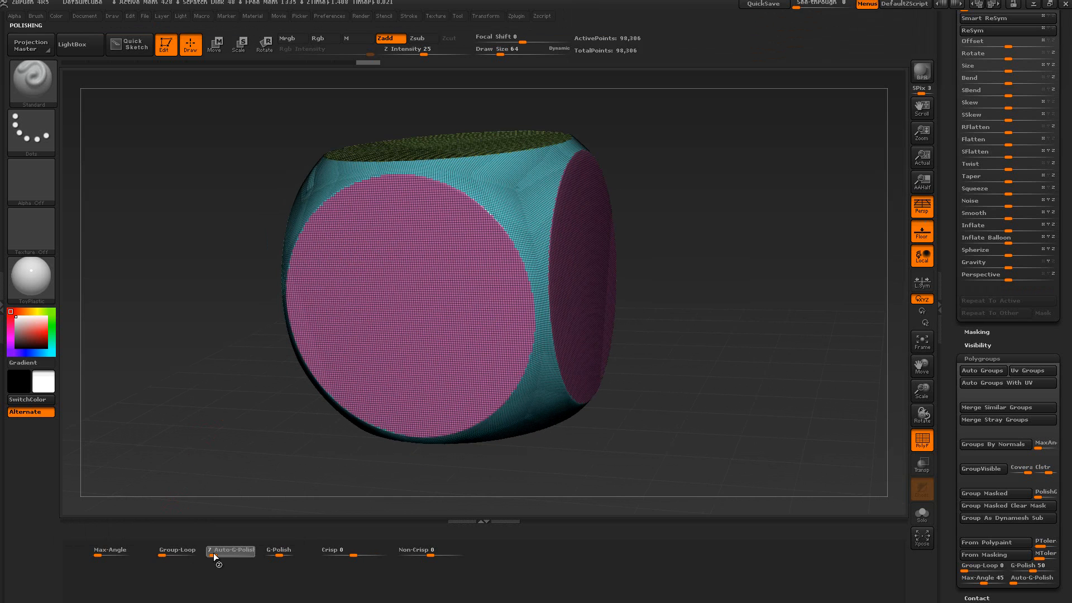
- Polish the dice by polygroups so the circular faces come out clean and smooth at 114,814 points
left_click(230, 550)
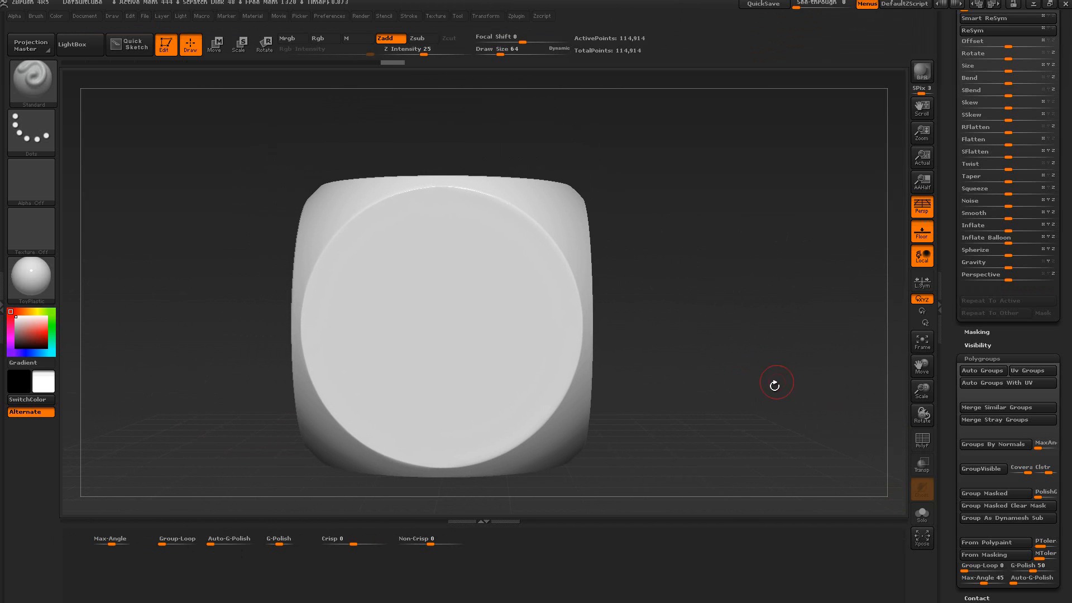
left_click(983, 359)
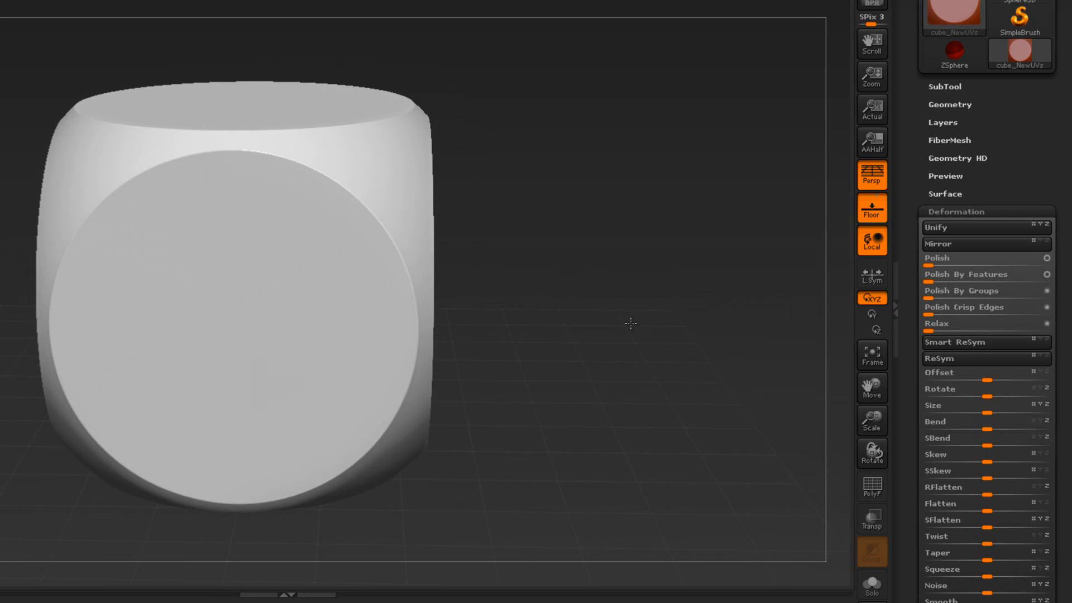
left_click(630, 324)
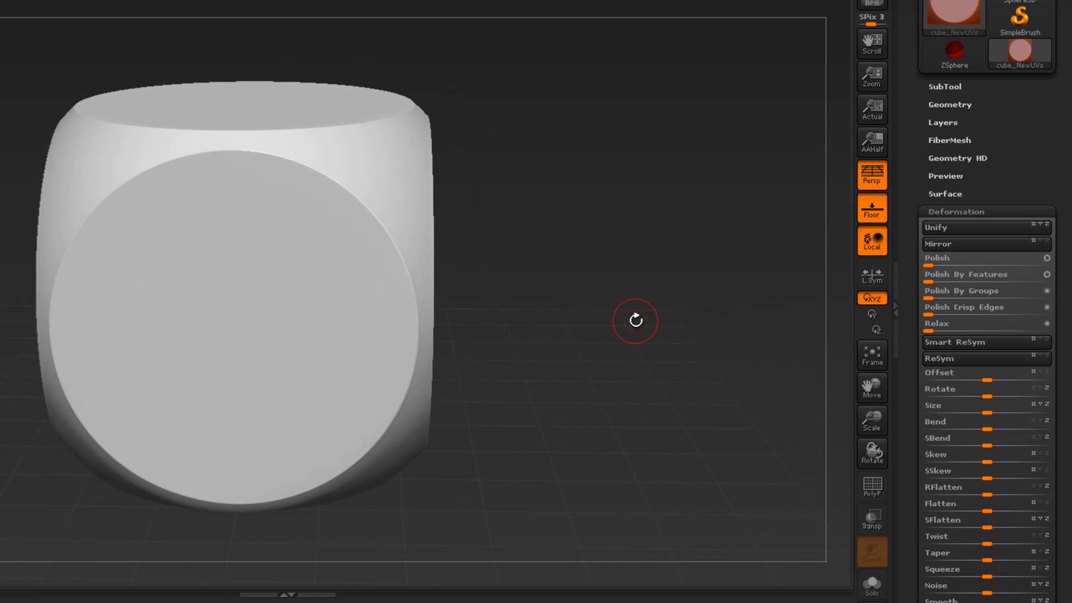
mouse_move(947, 101)
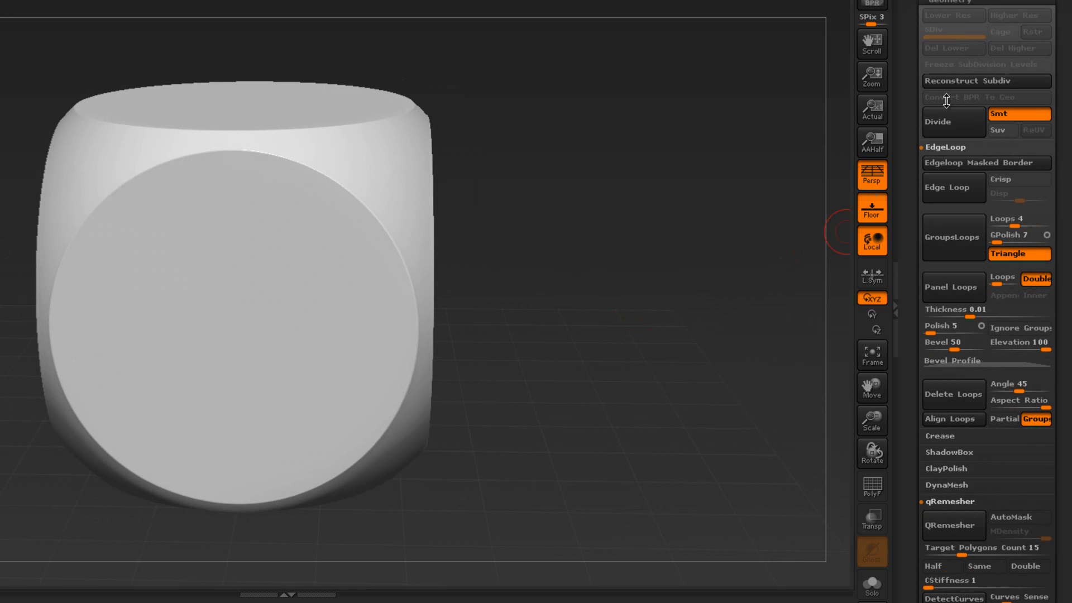
mouse_move(952, 121)
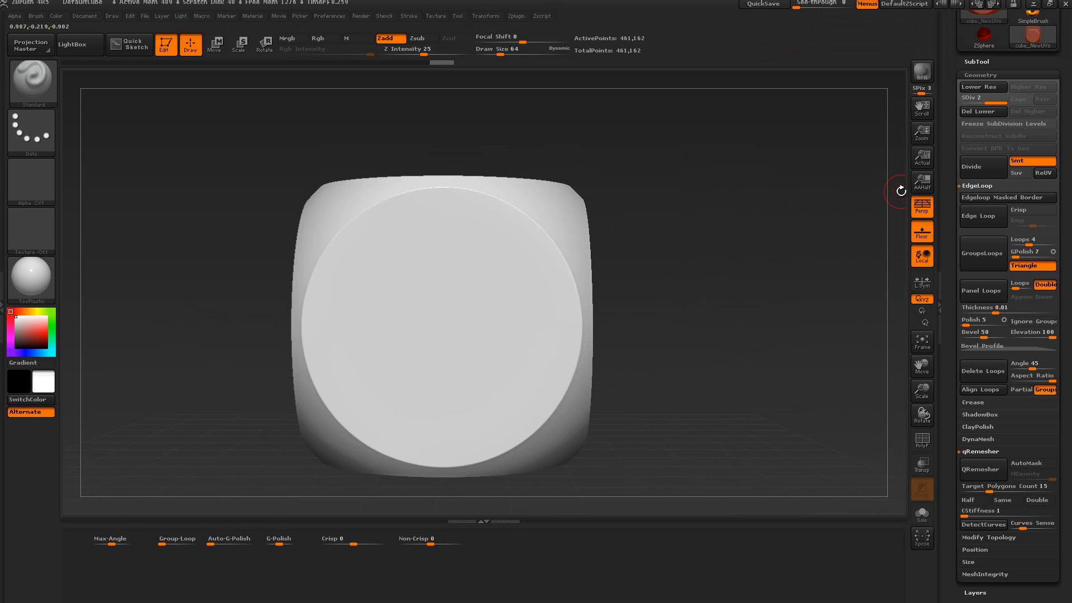
mouse_move(922, 206)
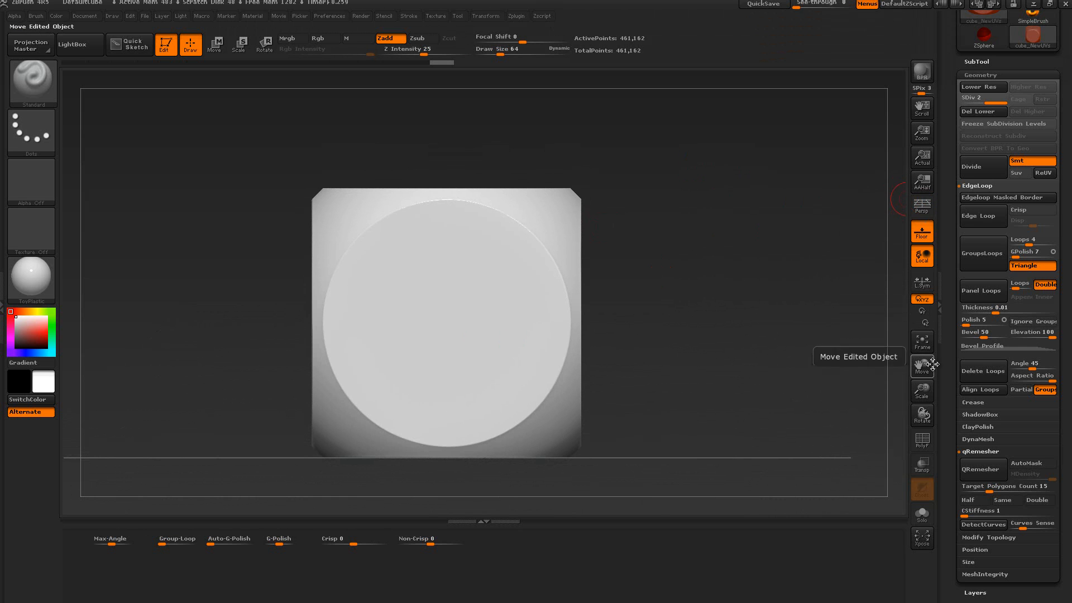
- Frame the dice's front face straight on so it fills the canvas
left_click(922, 342)
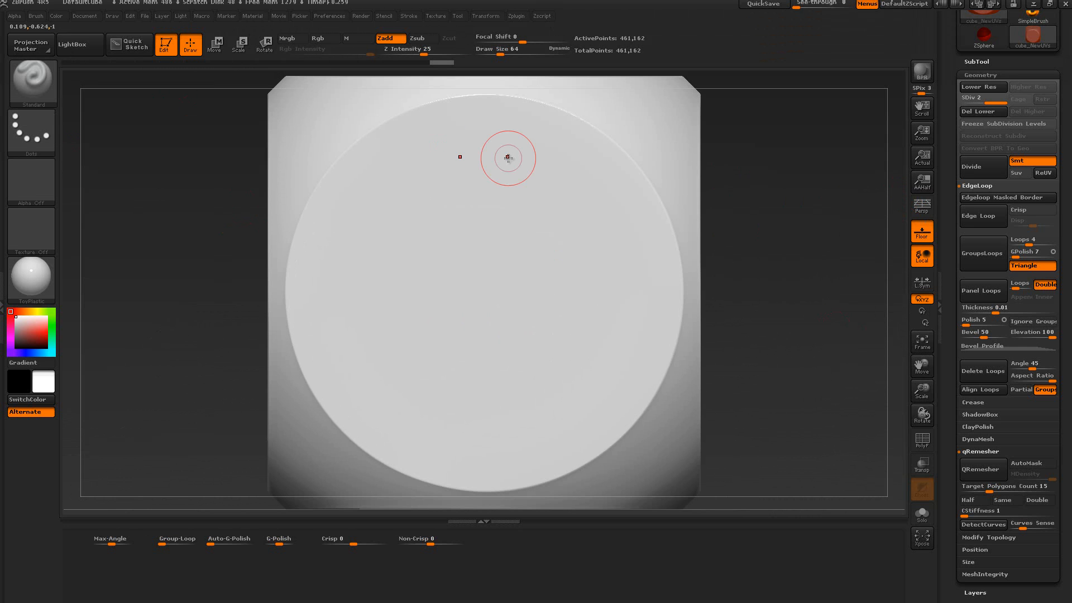
mouse_move(23, 48)
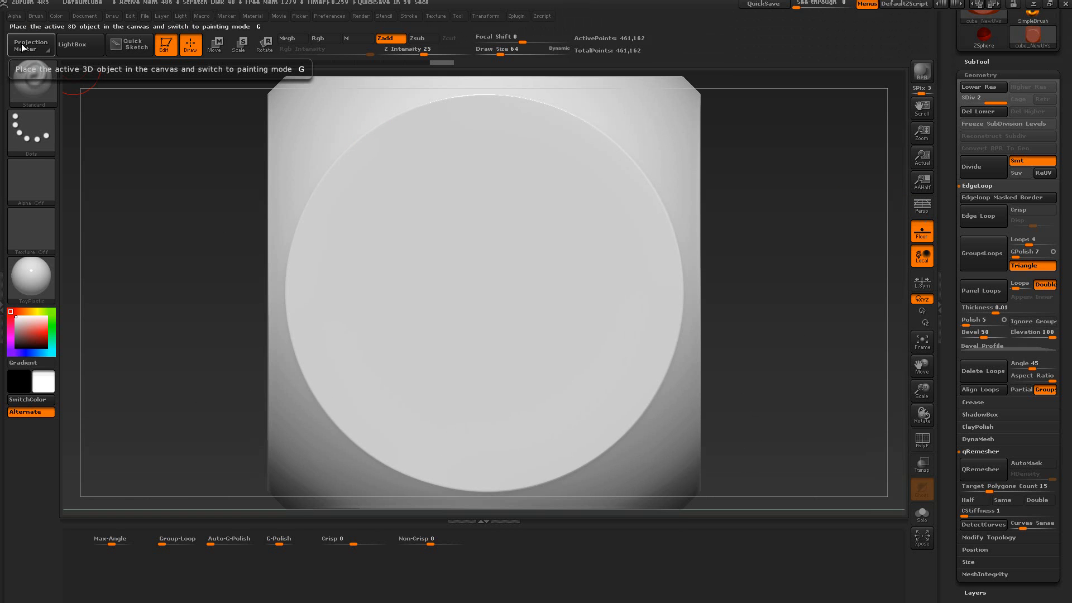
- Drop the dice via Projection Master with Deformation, Normalized and polypainting enabled
left_click(30, 44)
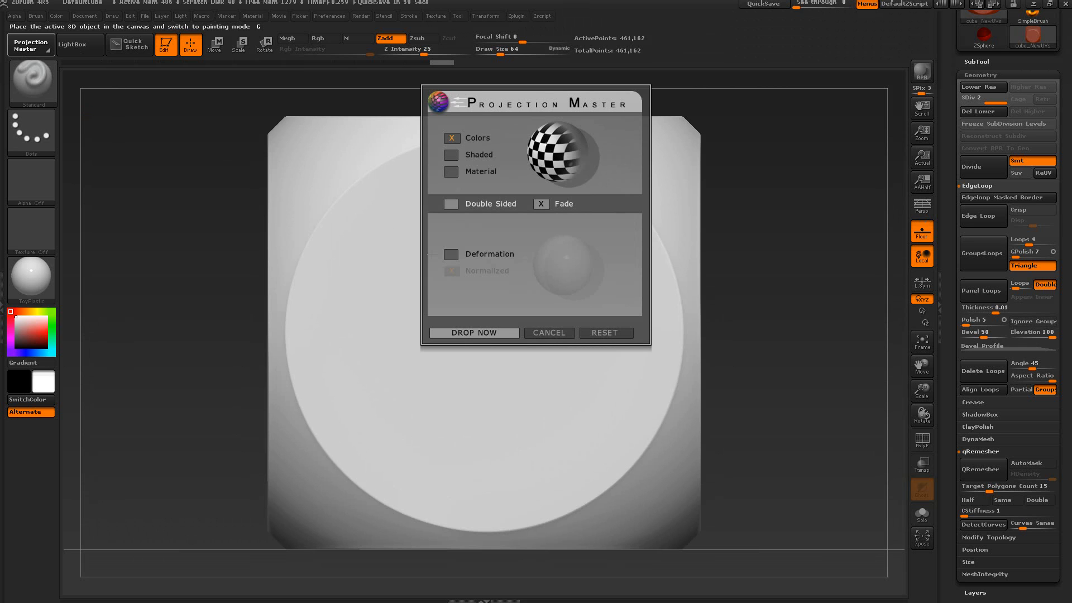
left_click(450, 254)
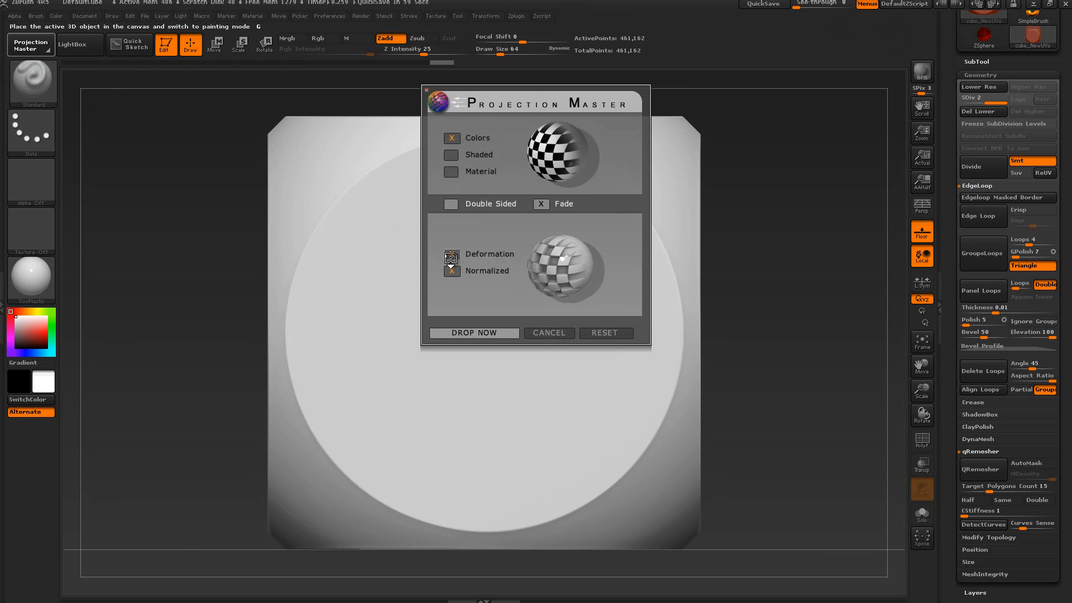
left_click(450, 253)
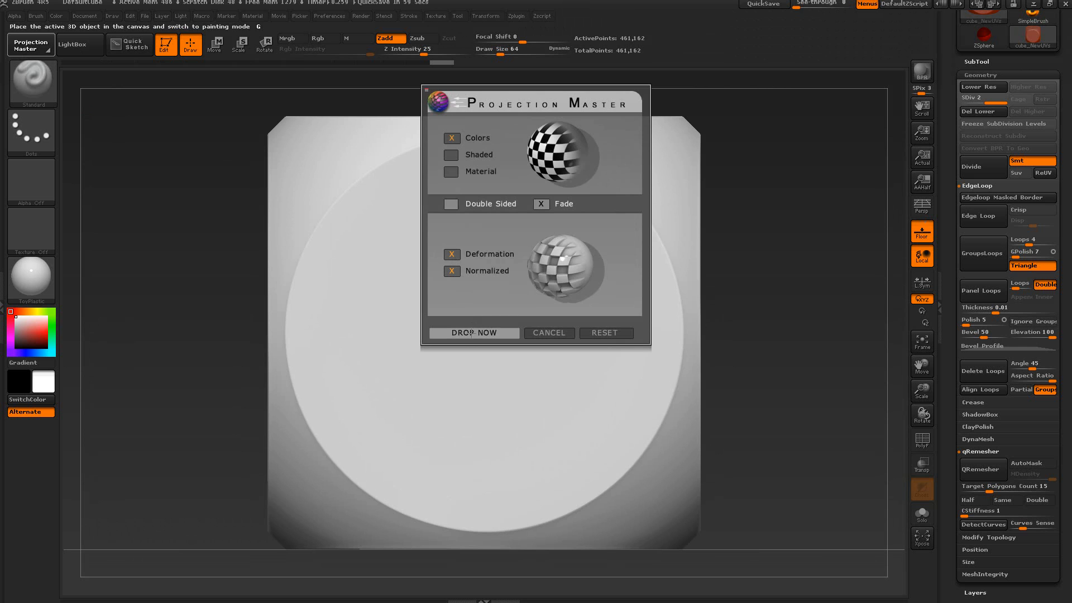
left_click(474, 333)
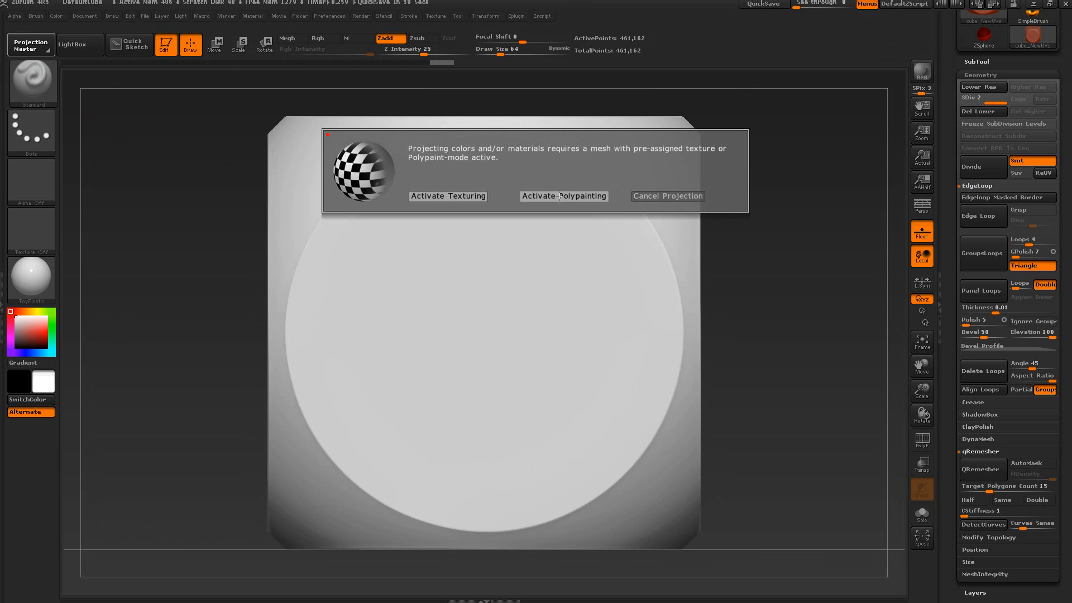
left_click(562, 196)
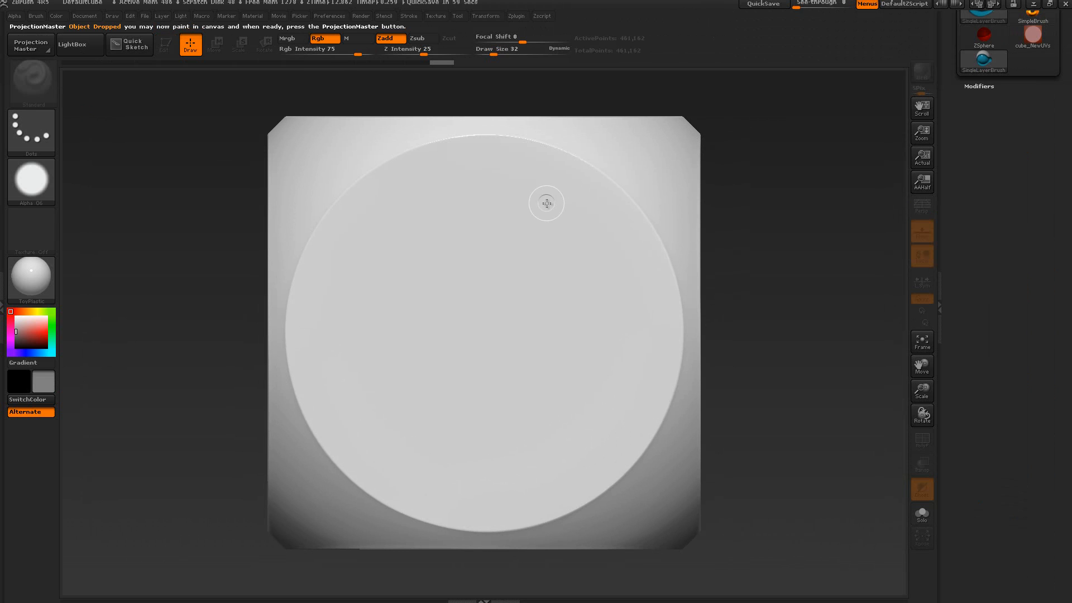
- With DragDot stroke, red colour and Zsub, paint one recessed pip at the face centre
left_click(32, 132)
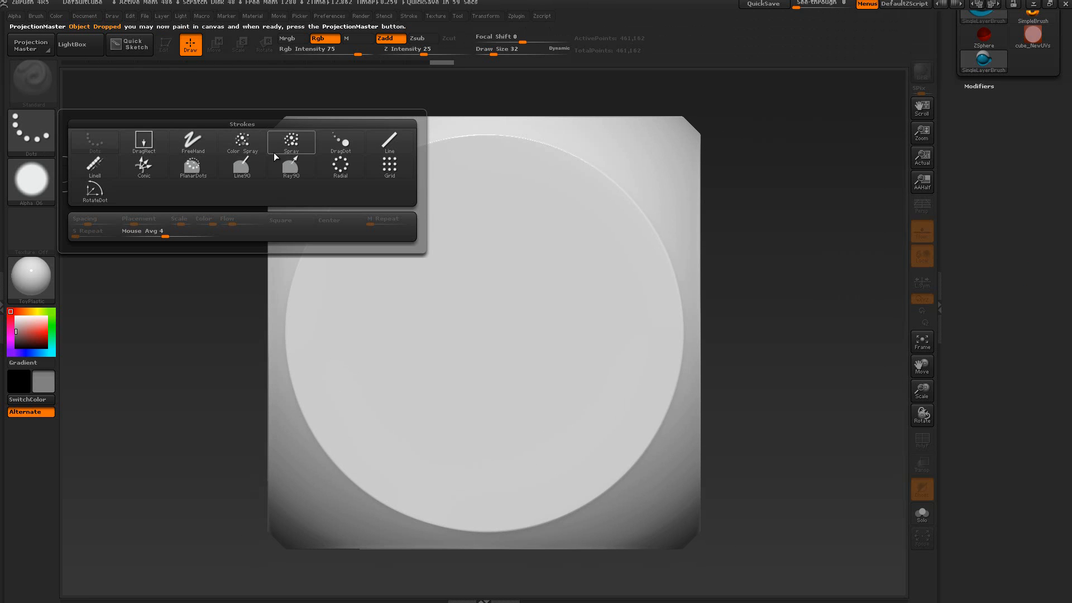
left_click(339, 147)
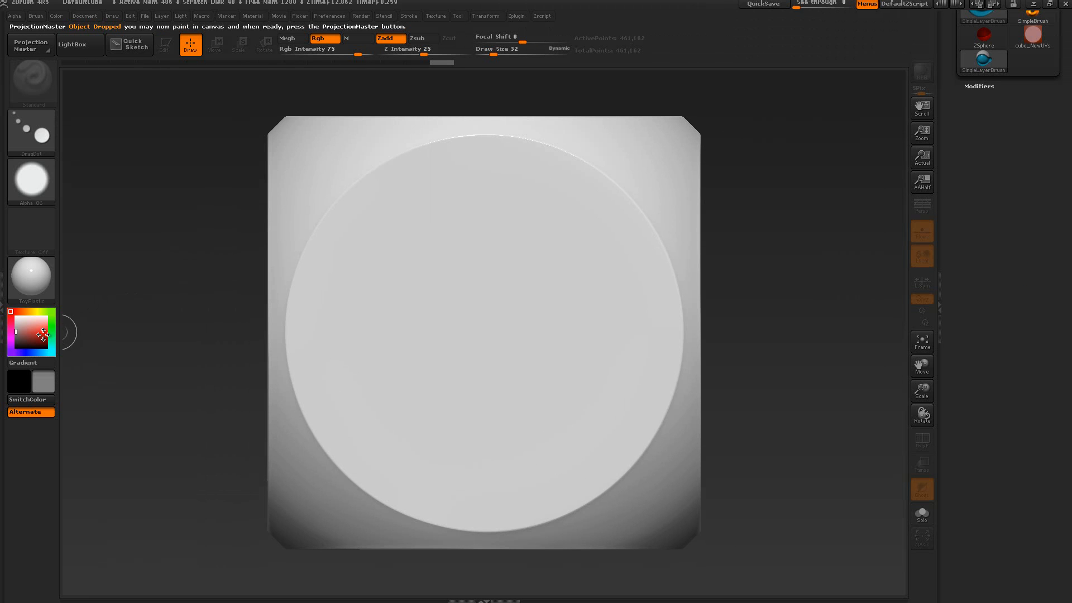
left_click(31, 336)
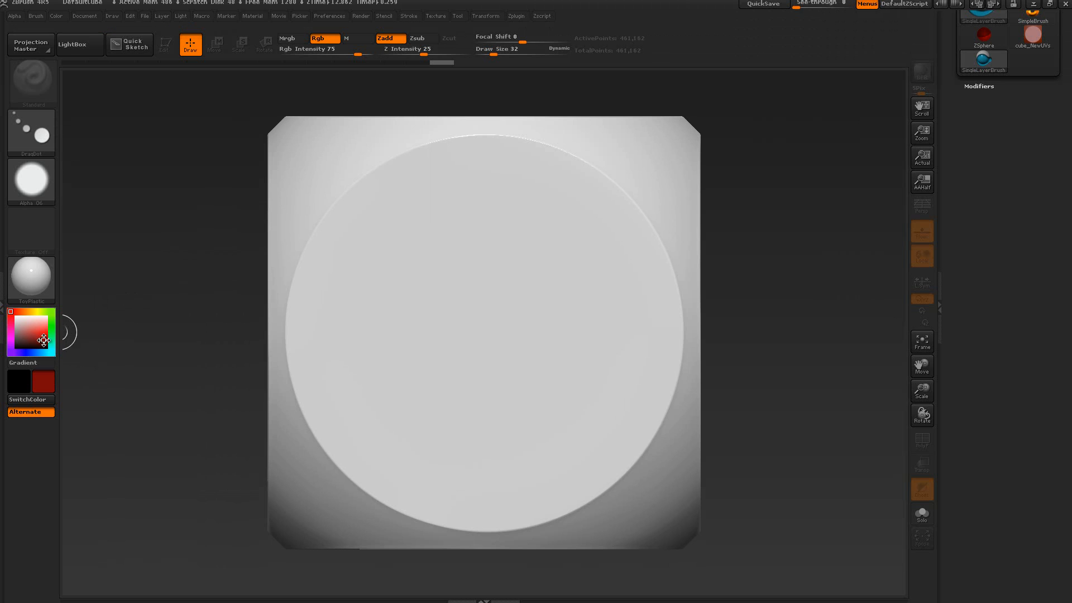
mouse_move(535, 286)
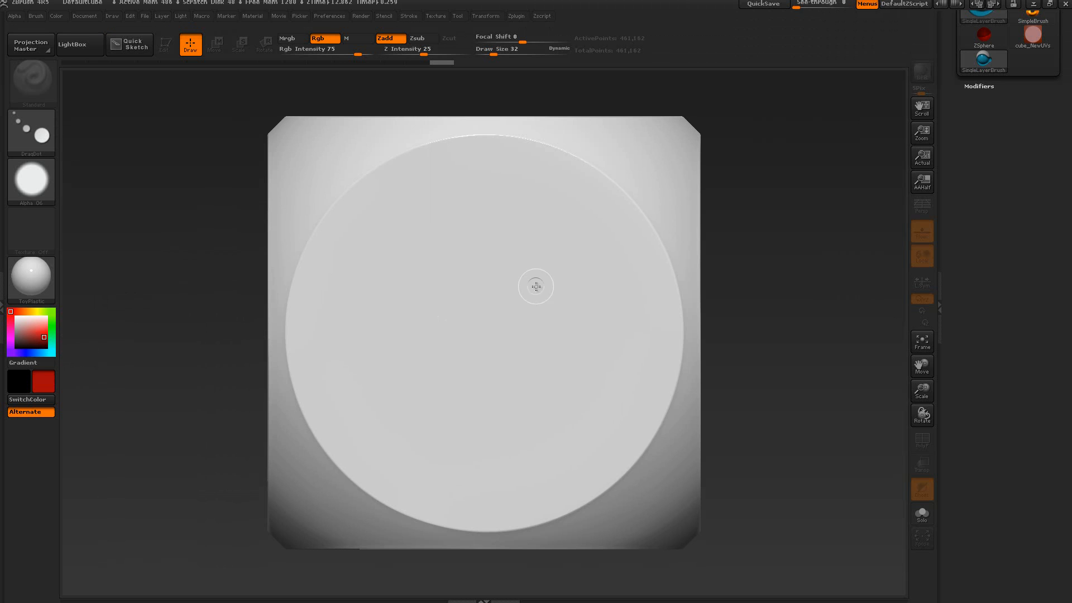
left_click(417, 38)
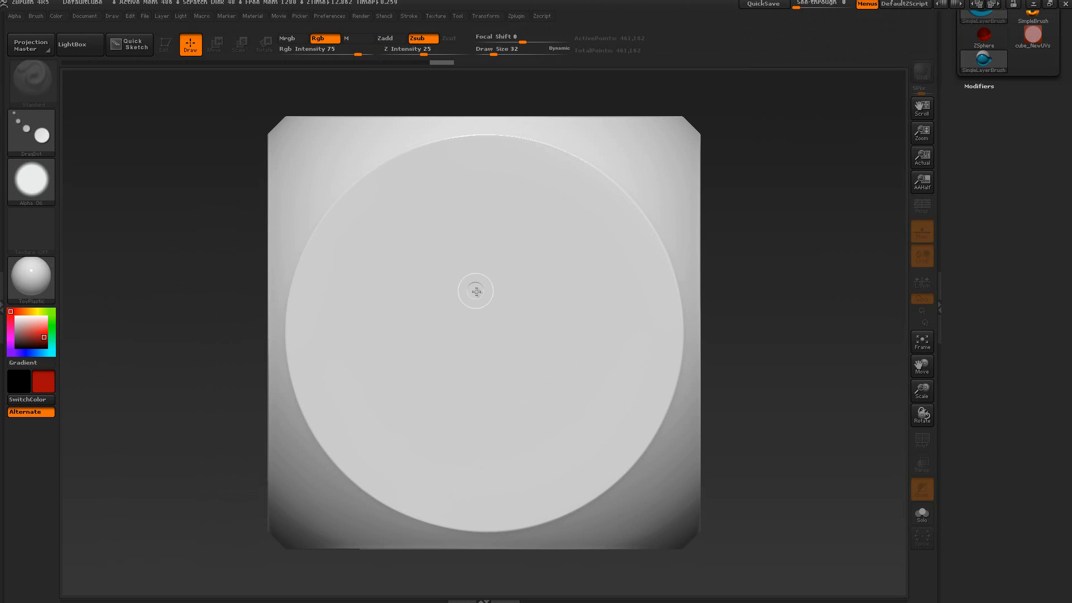
mouse_move(490, 326)
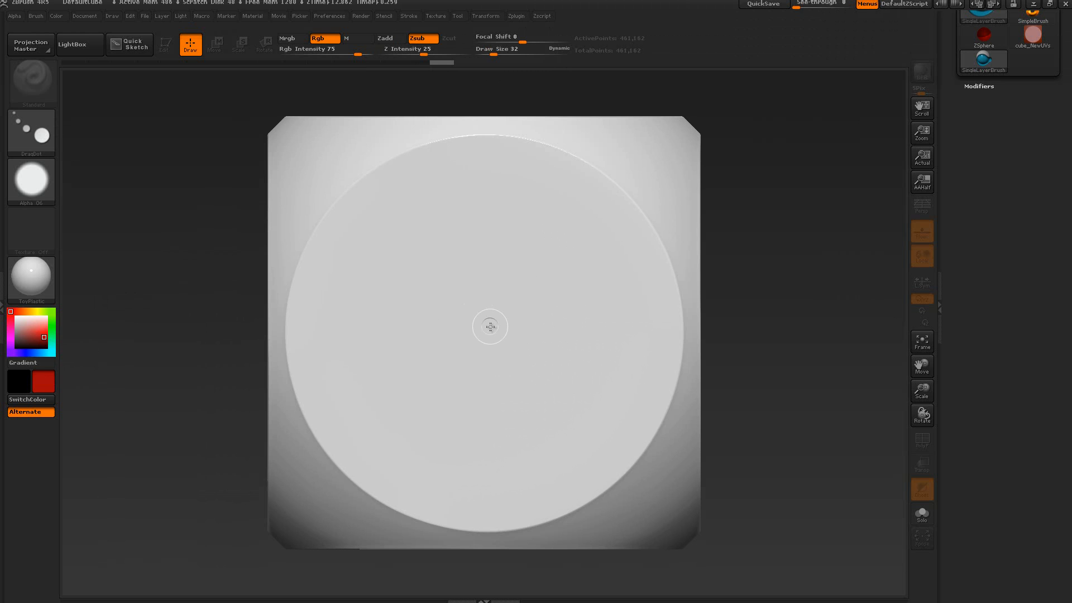
mouse_move(521, 155)
type("100")
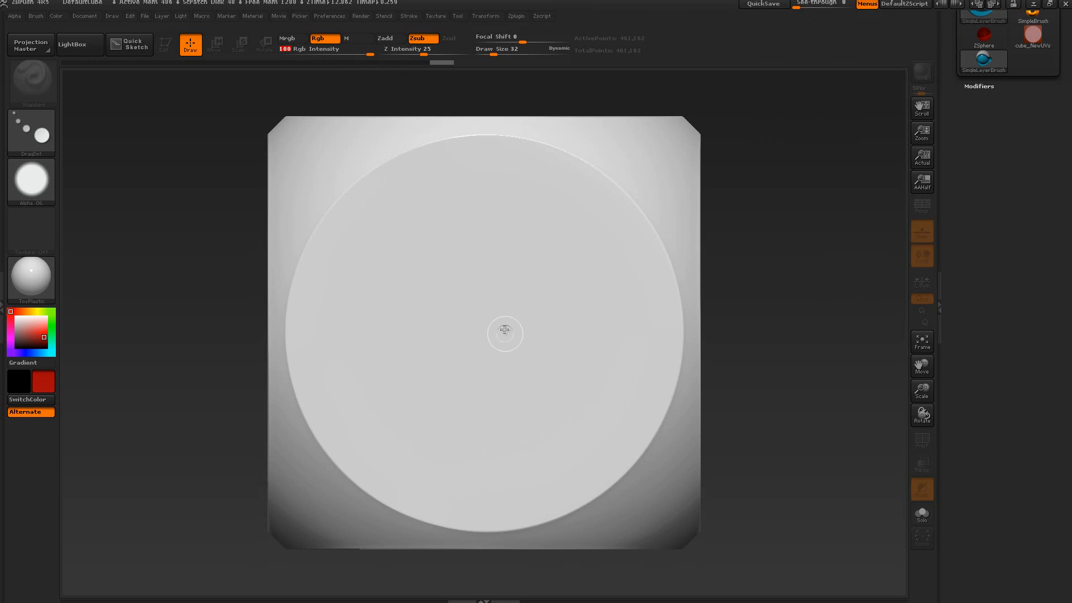
mouse_move(482, 331)
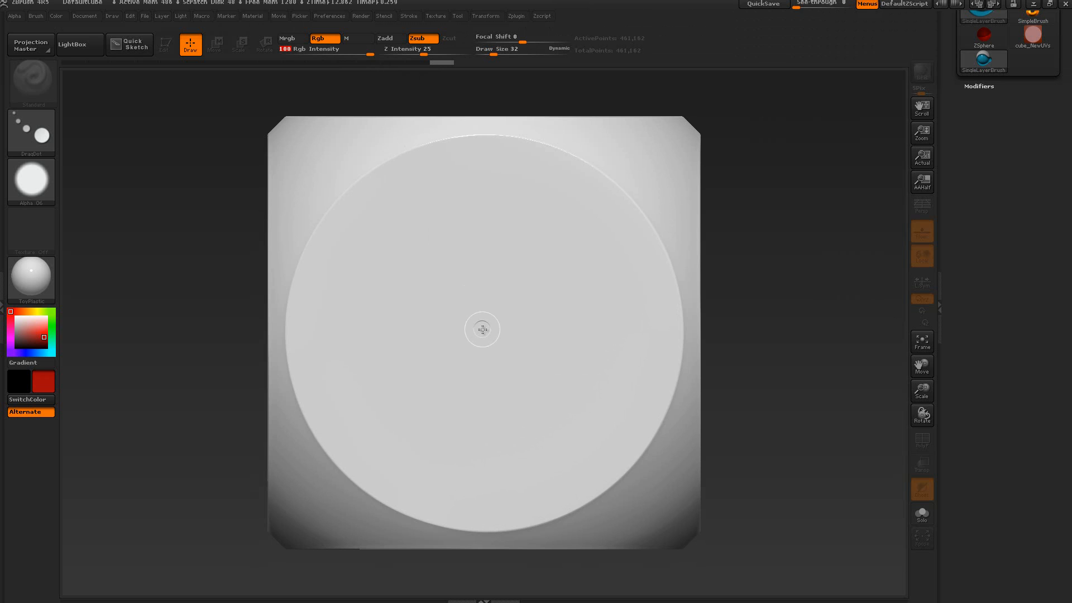
left_click(483, 329)
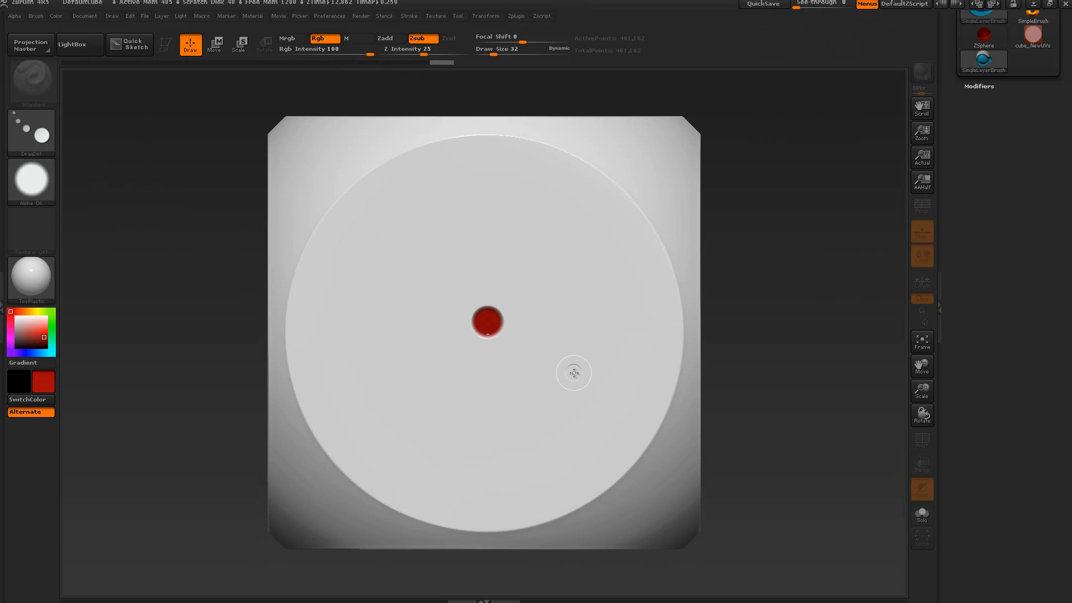
mouse_move(487, 333)
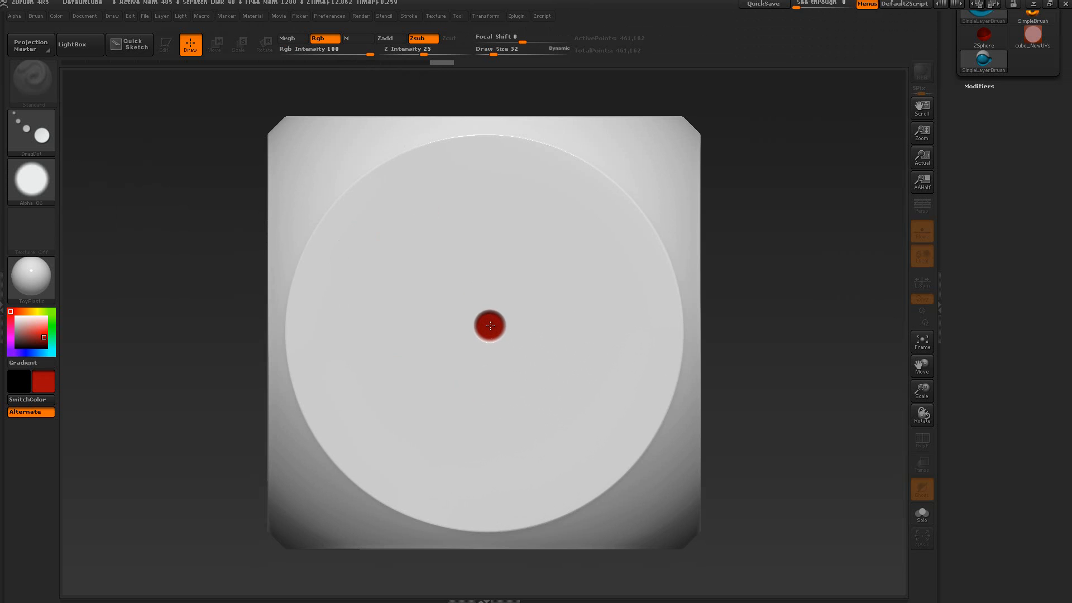
mouse_move(30, 45)
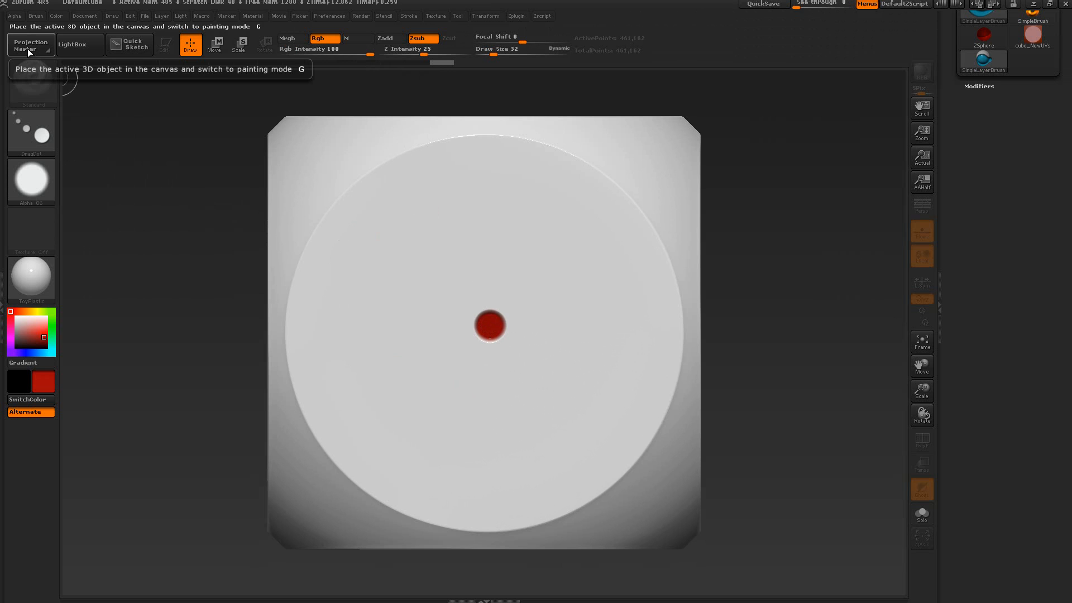
- Pick up the painted pip onto the dice, then drop the face into the canvas again
left_click(30, 44)
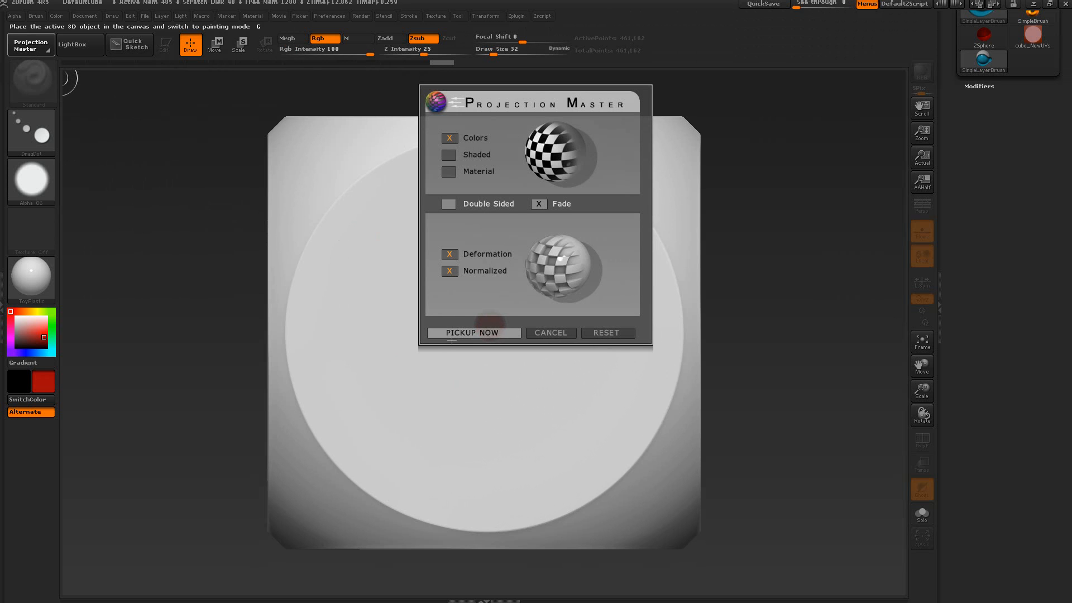
left_click(471, 332)
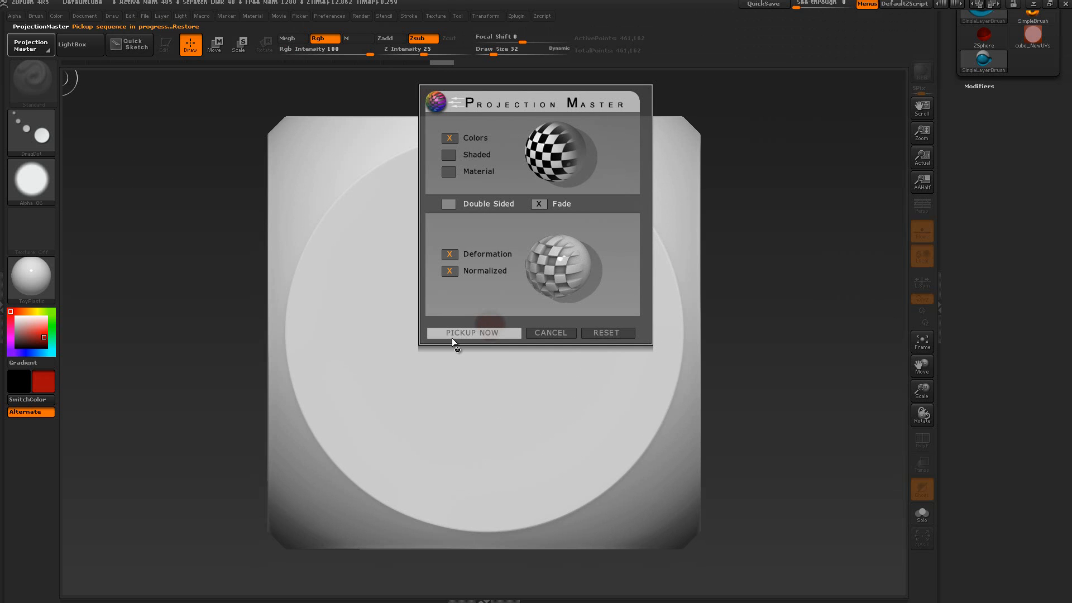
left_click(472, 333)
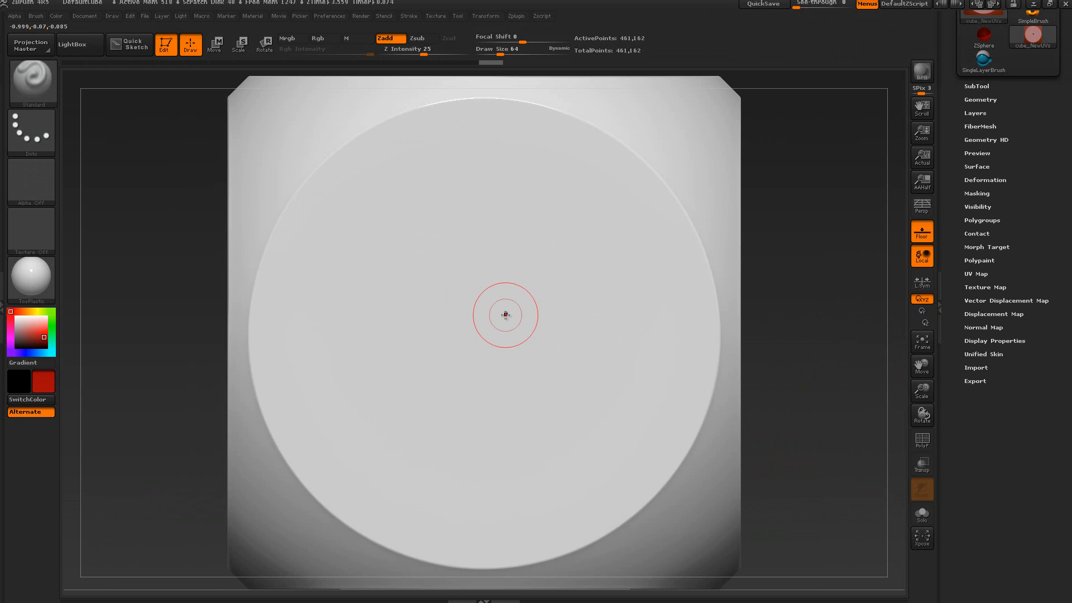
left_click(30, 43)
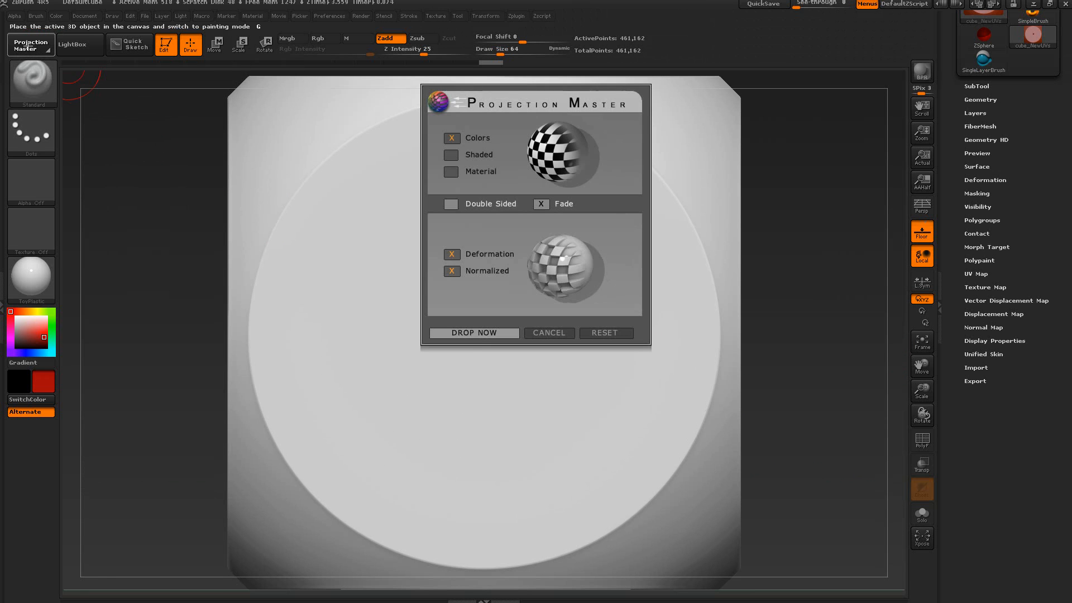
left_click(474, 333)
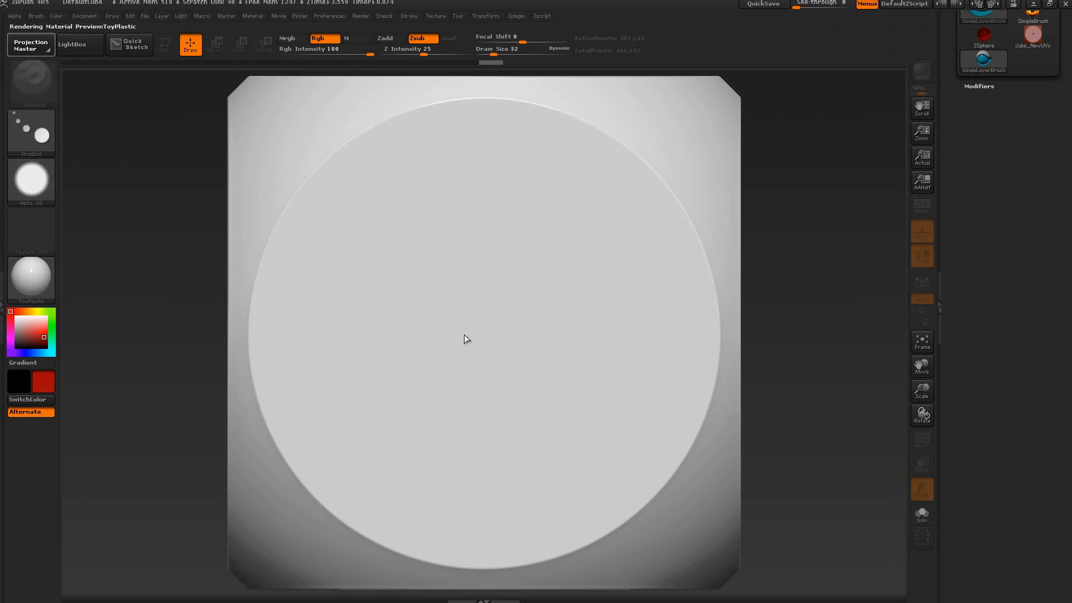
- Stamp five red recessed pips: centre plus the four corners of the face
left_click(467, 339)
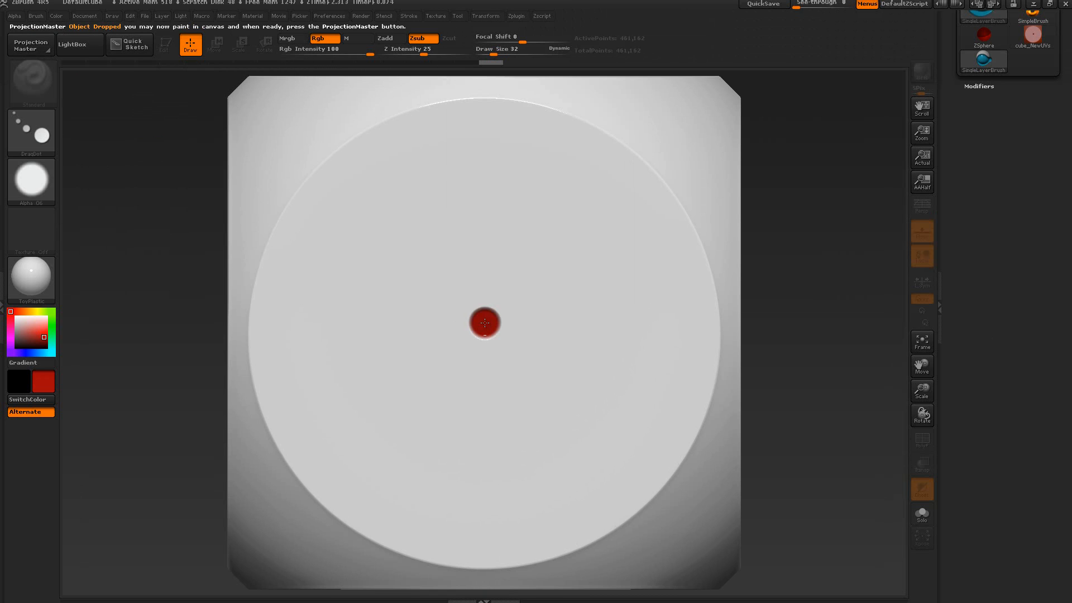
mouse_move(366, 211)
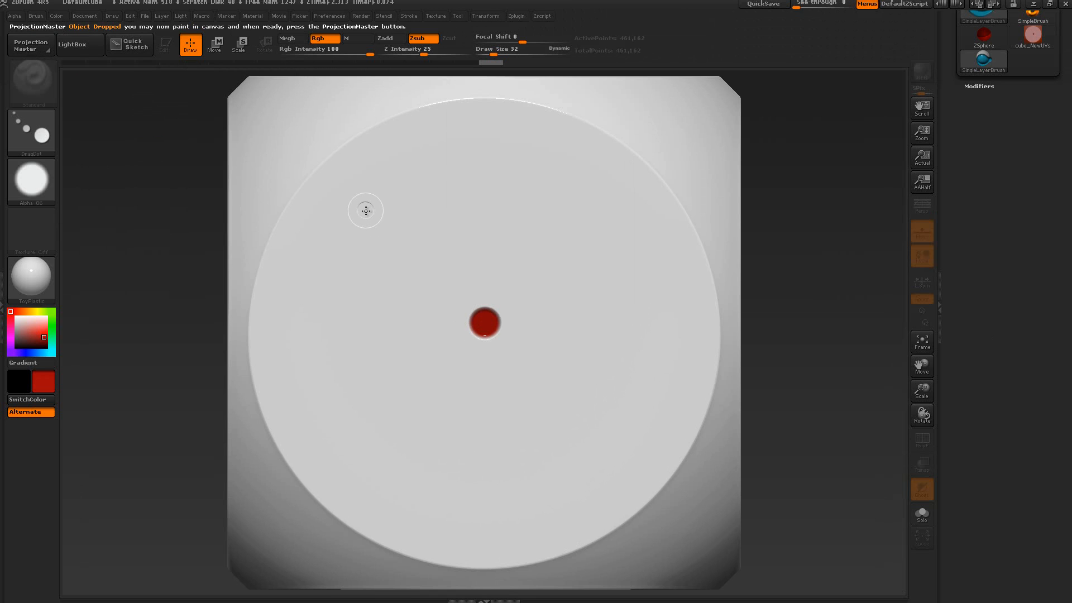
left_click(366, 210)
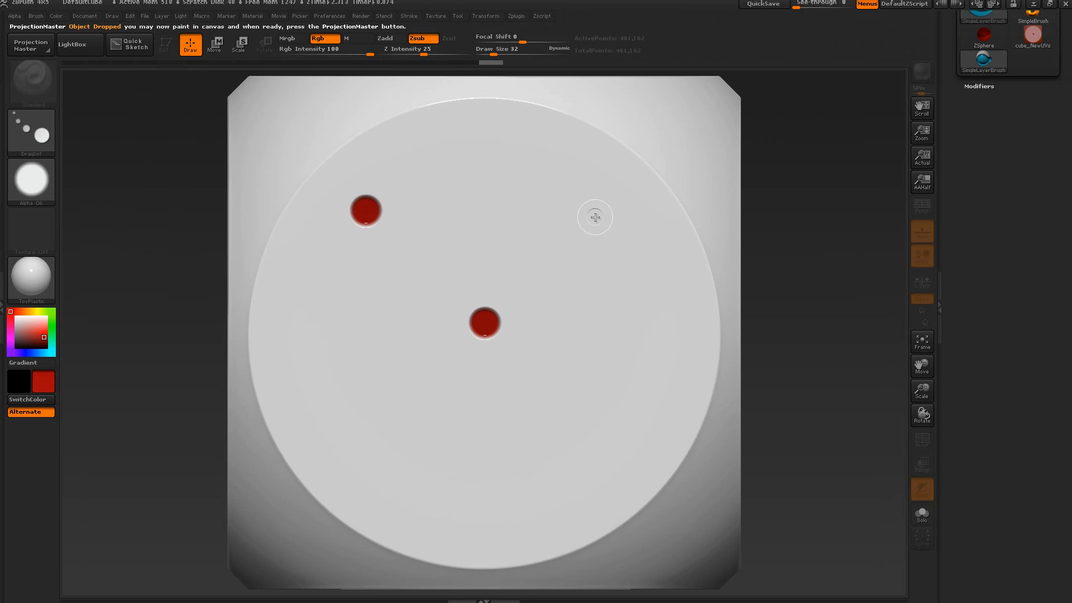
left_click(600, 200)
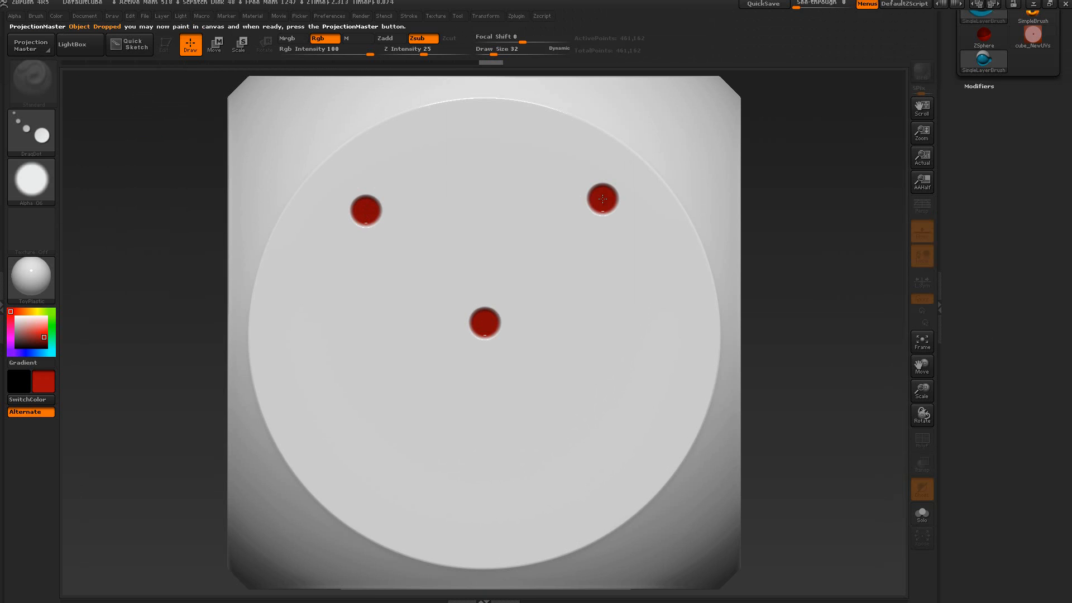
mouse_move(605, 464)
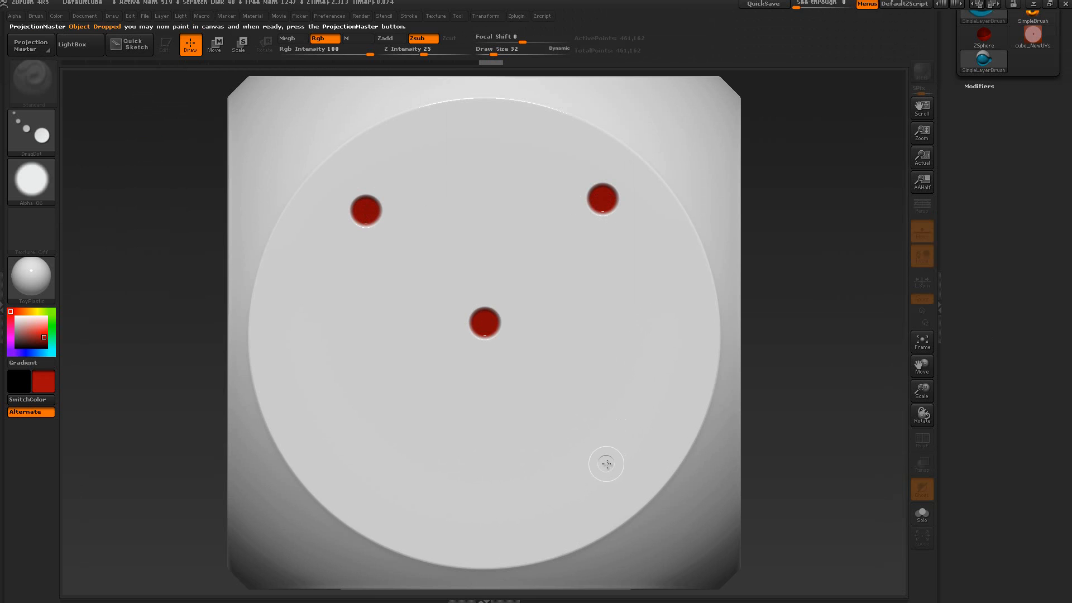
left_click(606, 465)
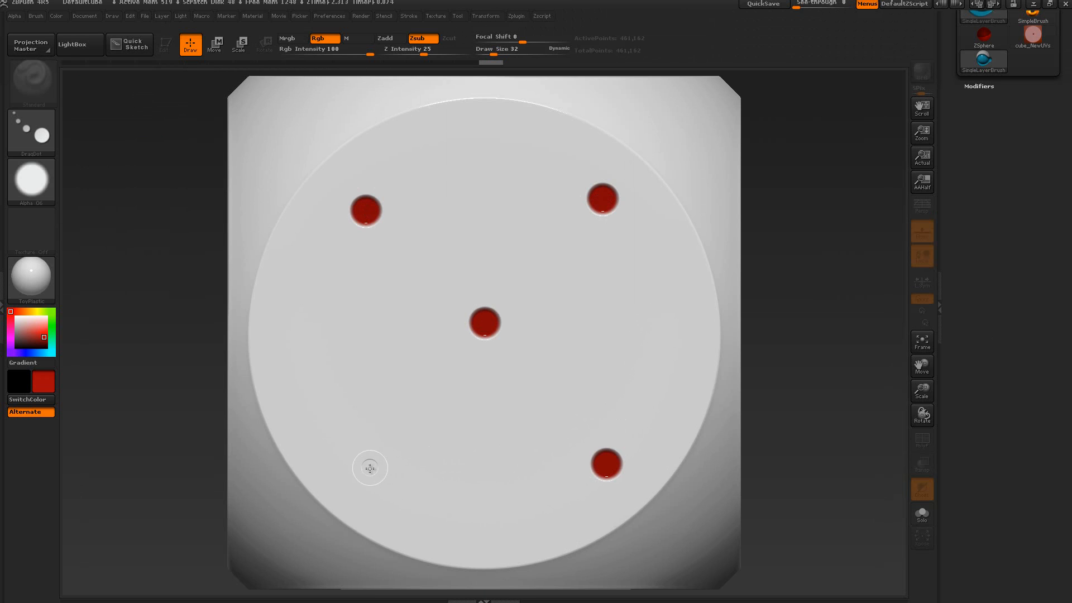
left_click(366, 473)
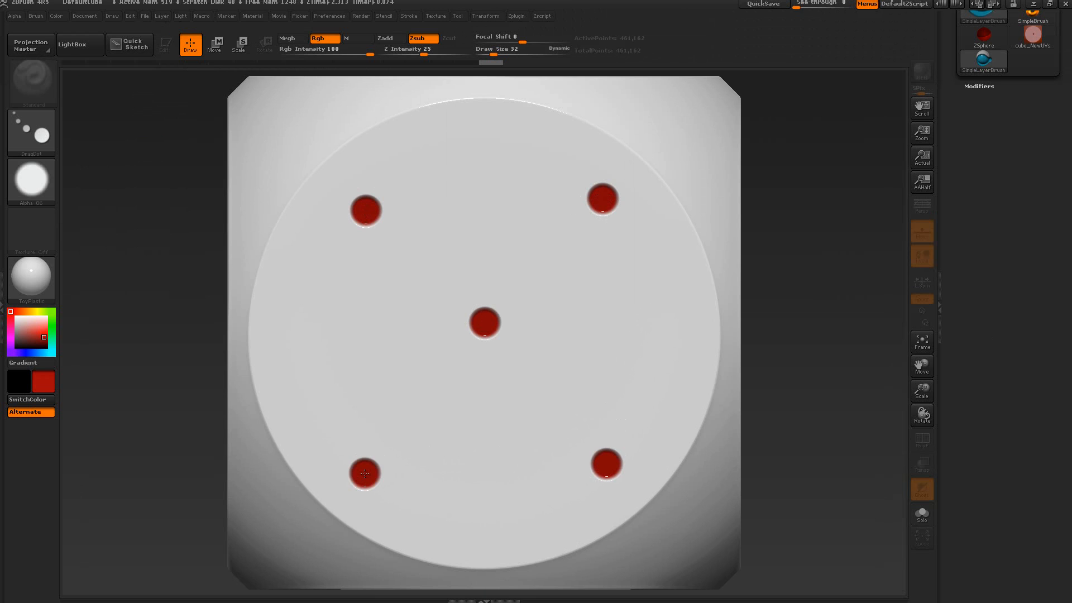
left_click(363, 464)
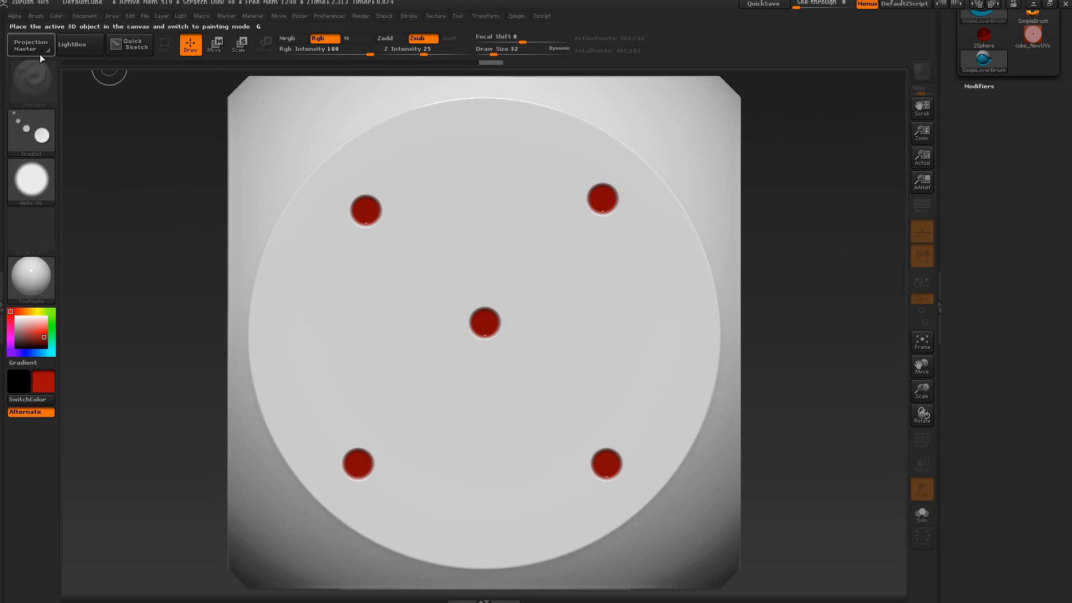
- Bake the five pips into the dice and drop a blank face for painting
left_click(31, 44)
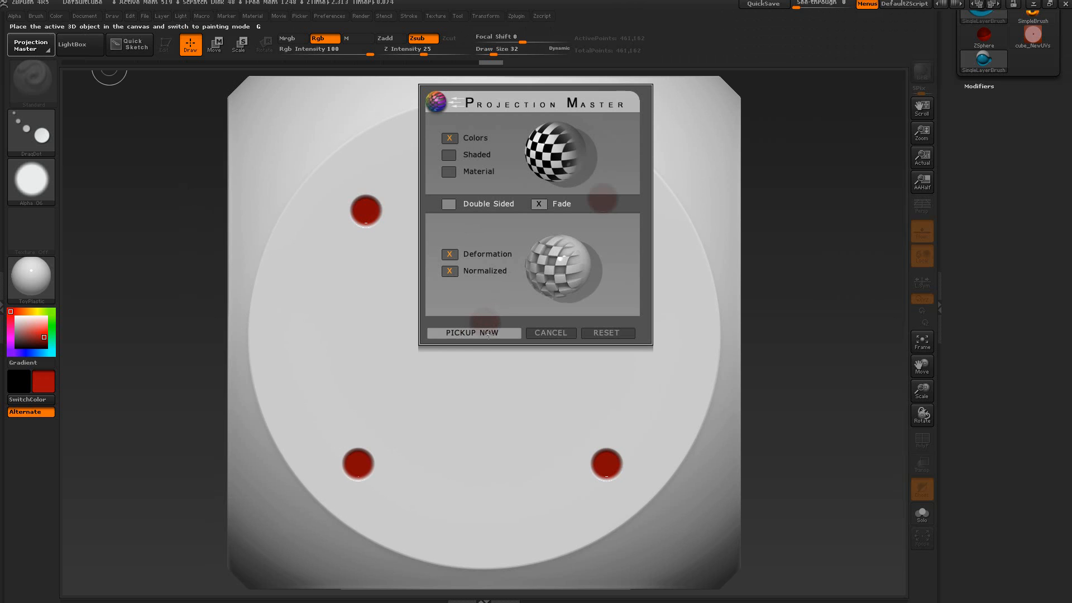
left_click(473, 332)
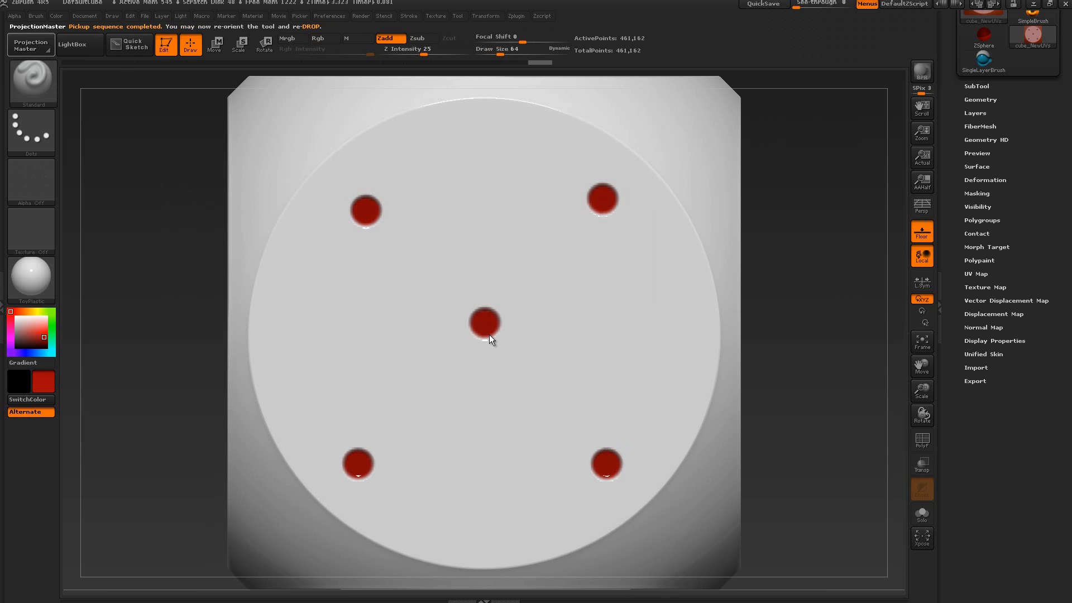
mouse_move(182, 352)
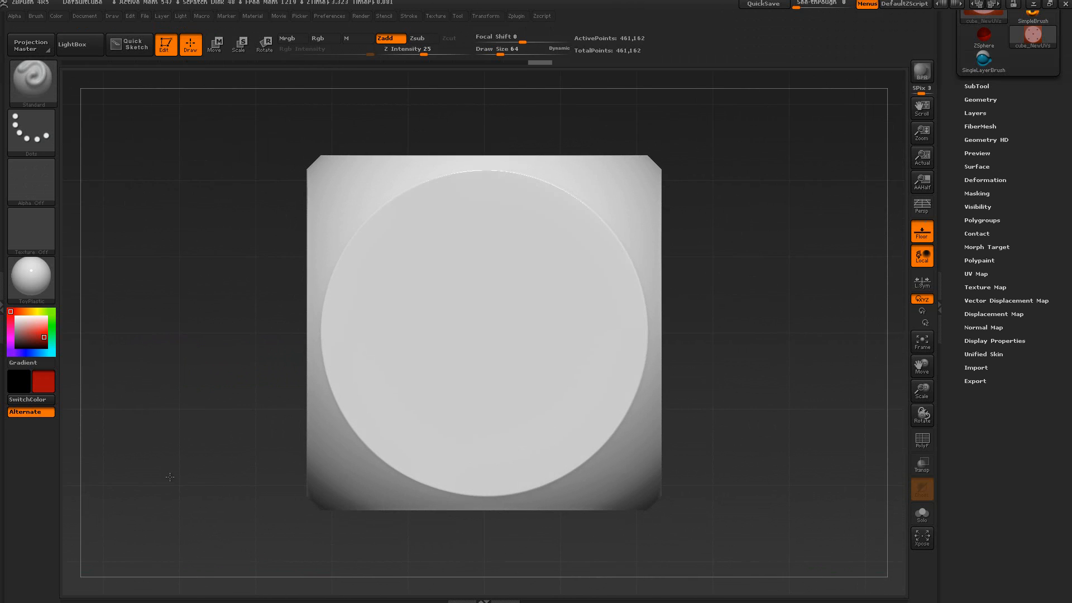
mouse_move(175, 473)
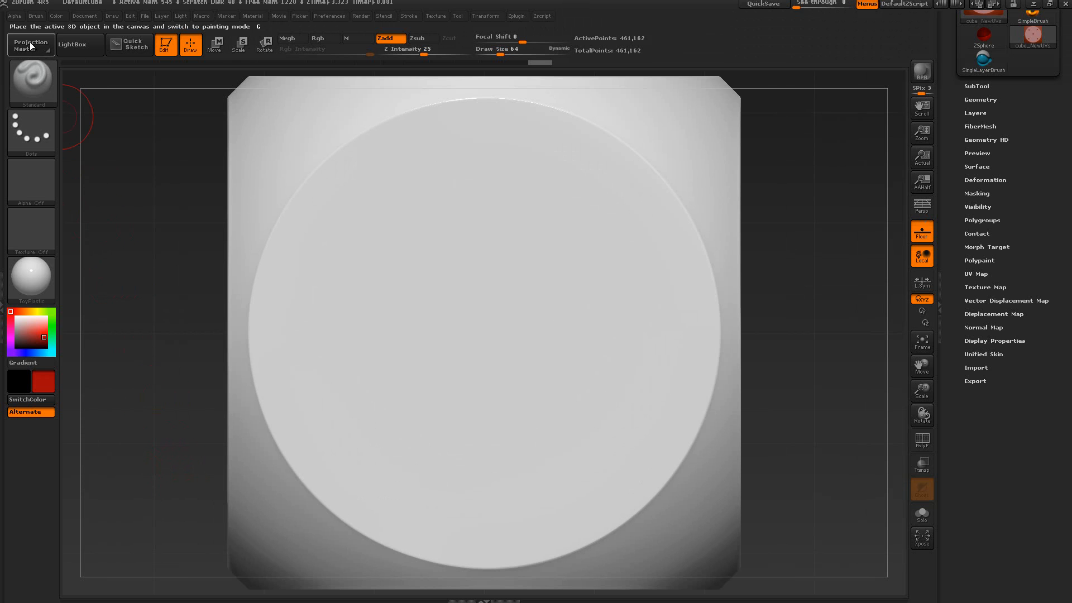
left_click(30, 43)
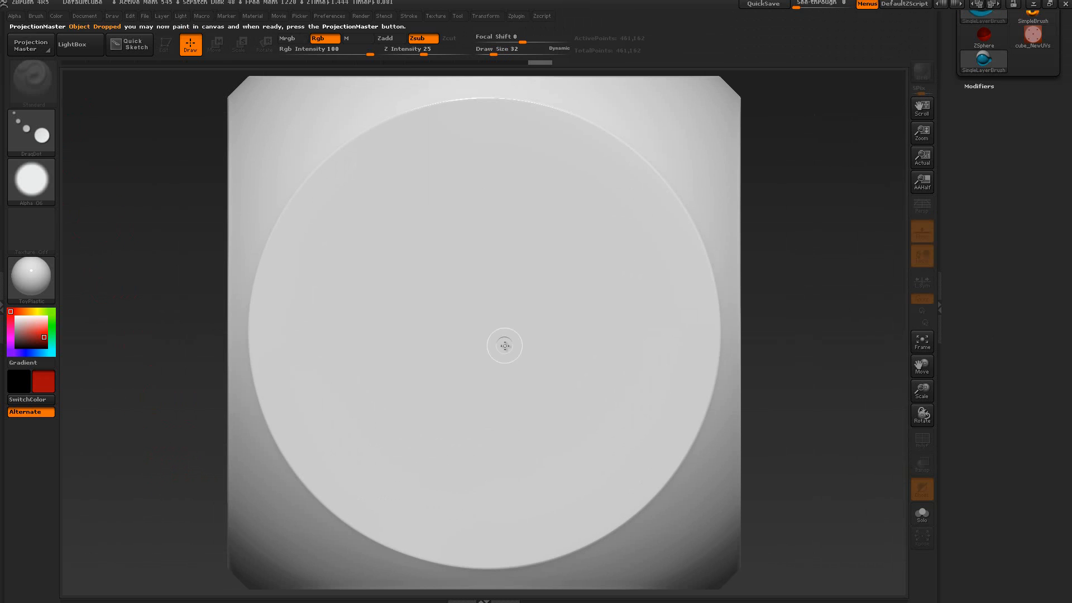
- Stamp three red recessed pips diagonally: centre, lower left and upper right
left_click(486, 319)
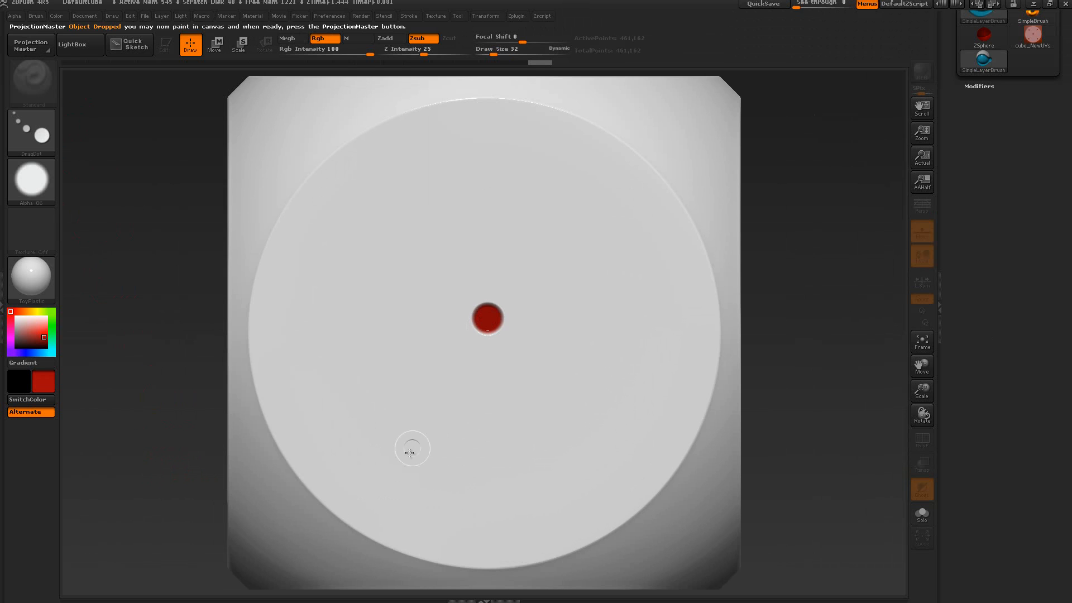
left_click(356, 450)
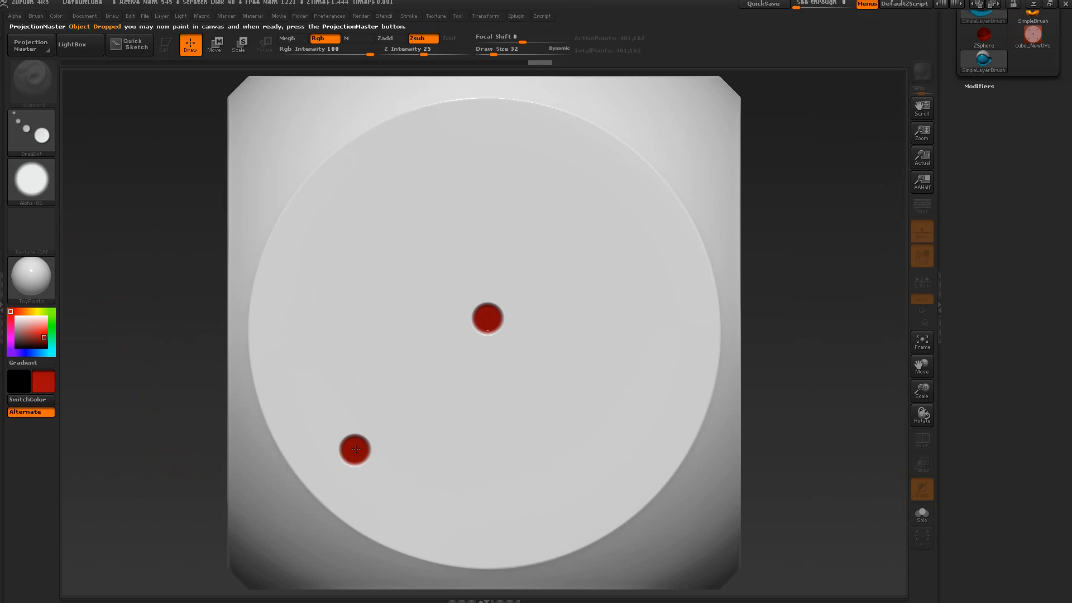
left_click(600, 194)
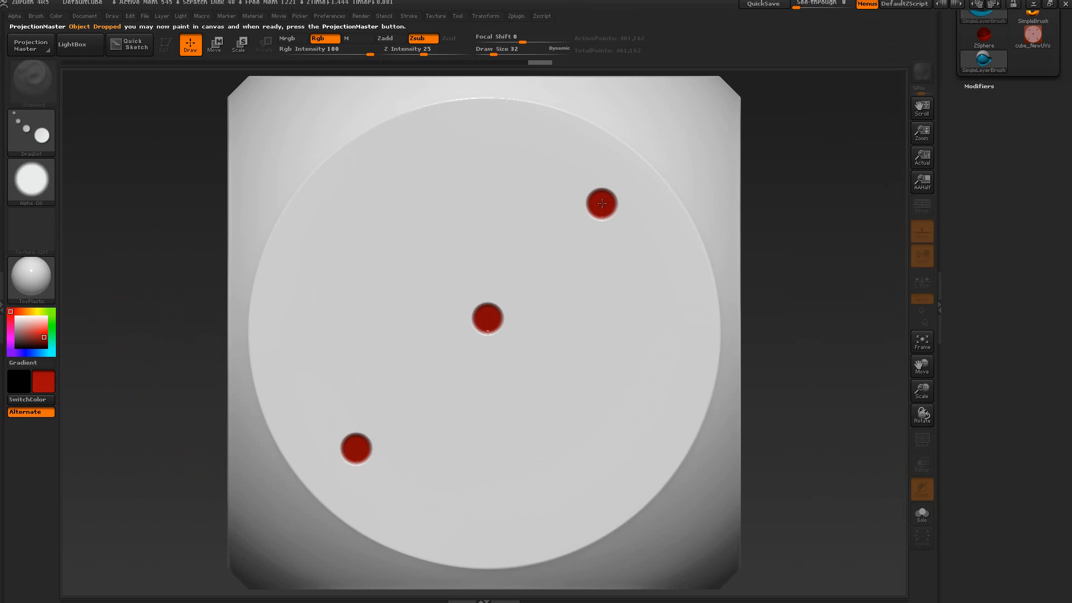
mouse_move(31, 45)
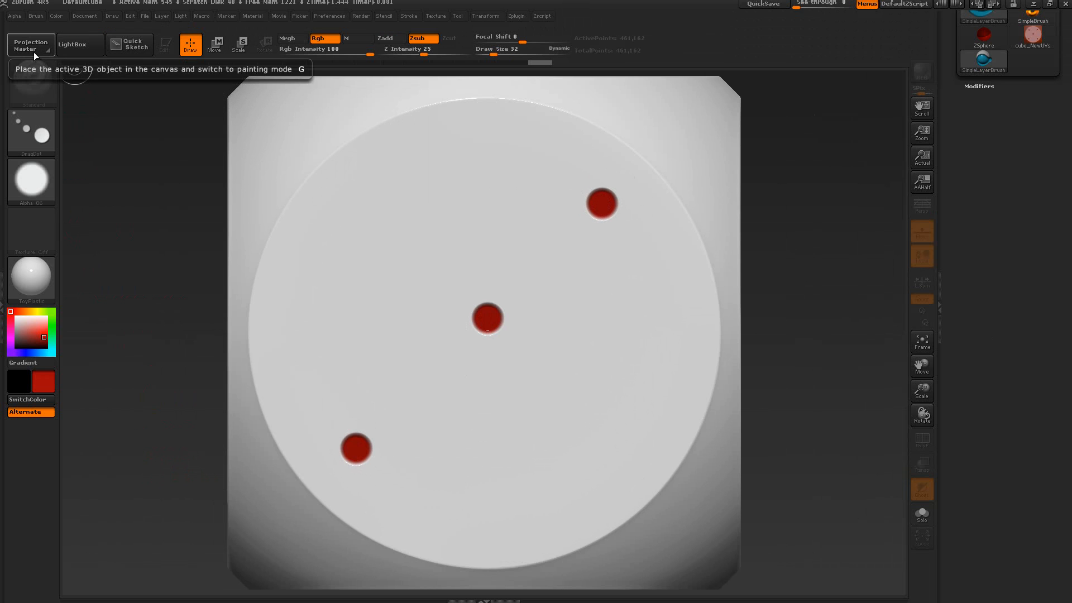
left_click(30, 45)
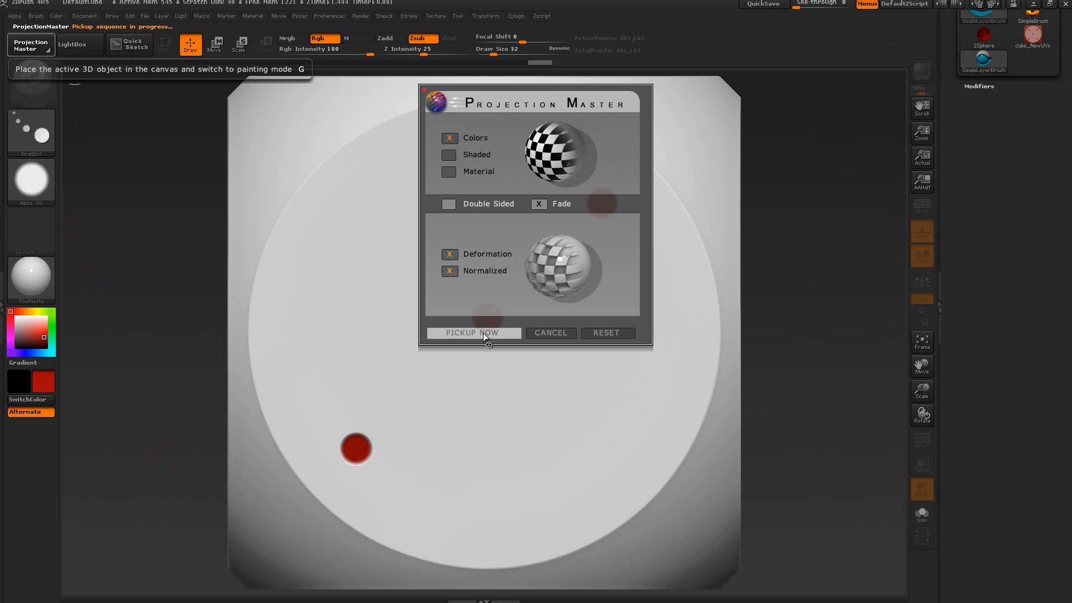
- Pick up the three pips into the dice and delete its lower subdivision levels
left_click(474, 332)
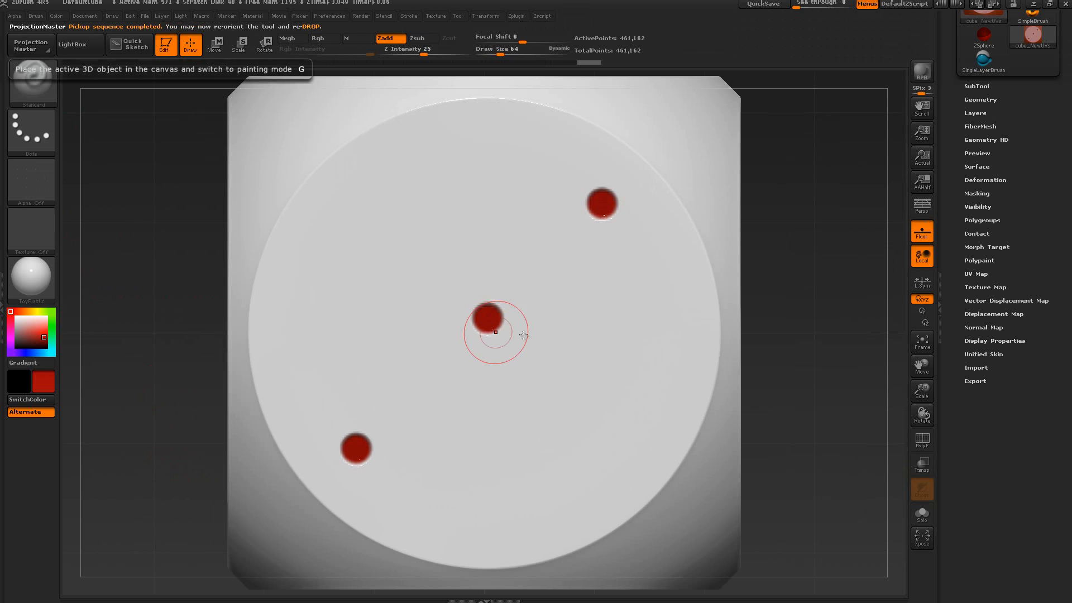
mouse_move(830, 489)
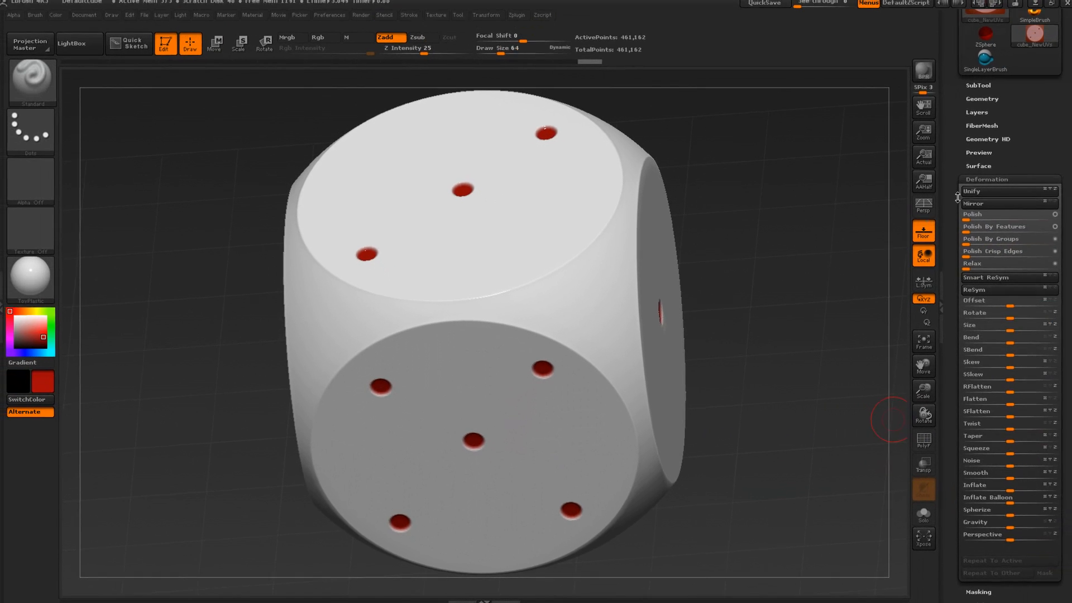
mouse_move(922, 230)
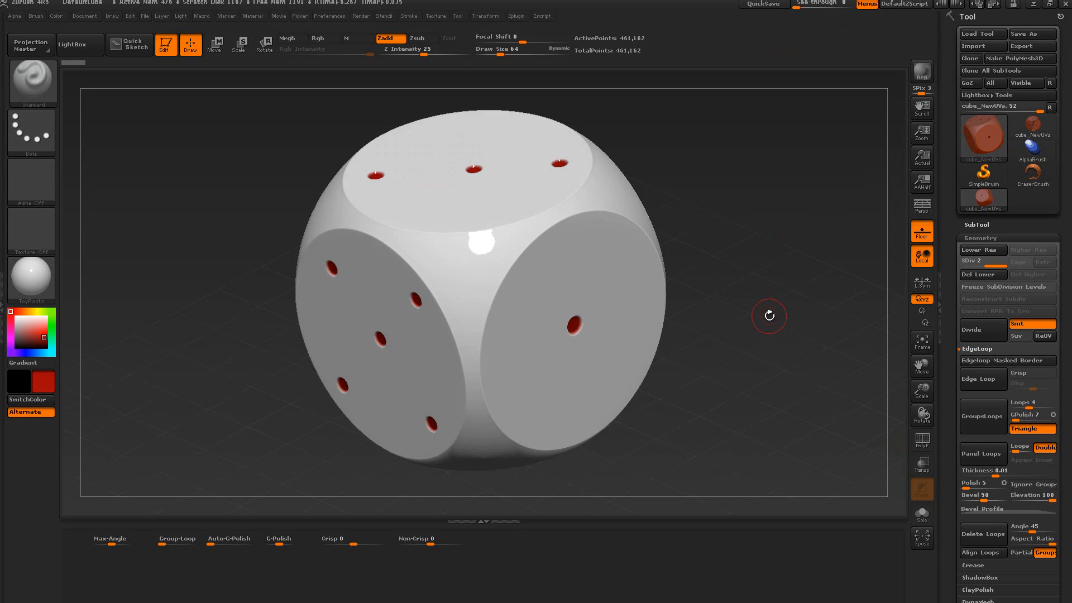
mouse_move(782, 289)
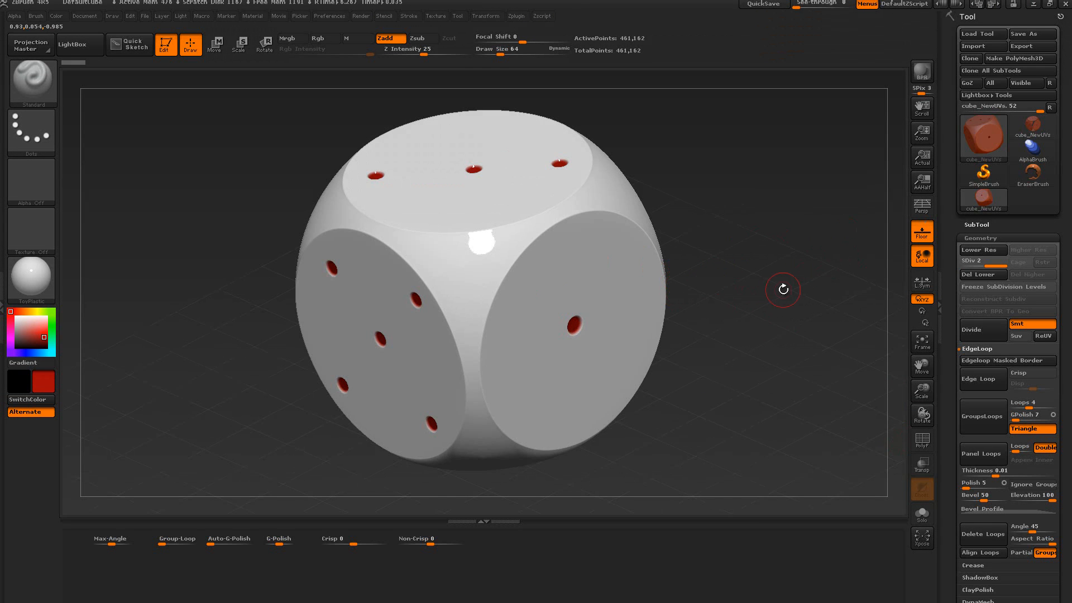
mouse_move(636, 287)
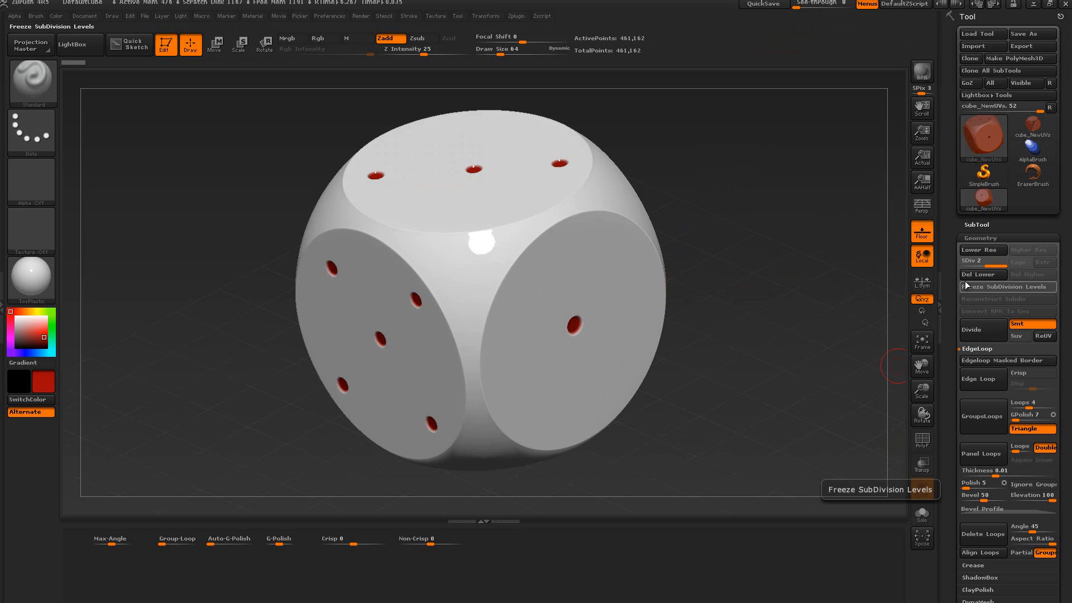
mouse_move(981, 275)
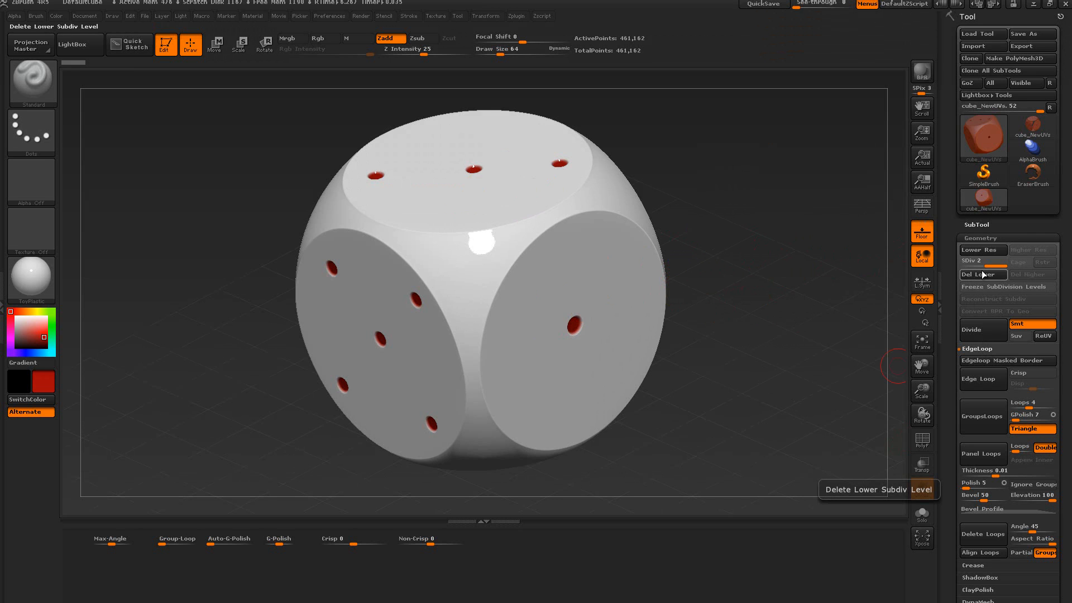
mouse_move(1006, 287)
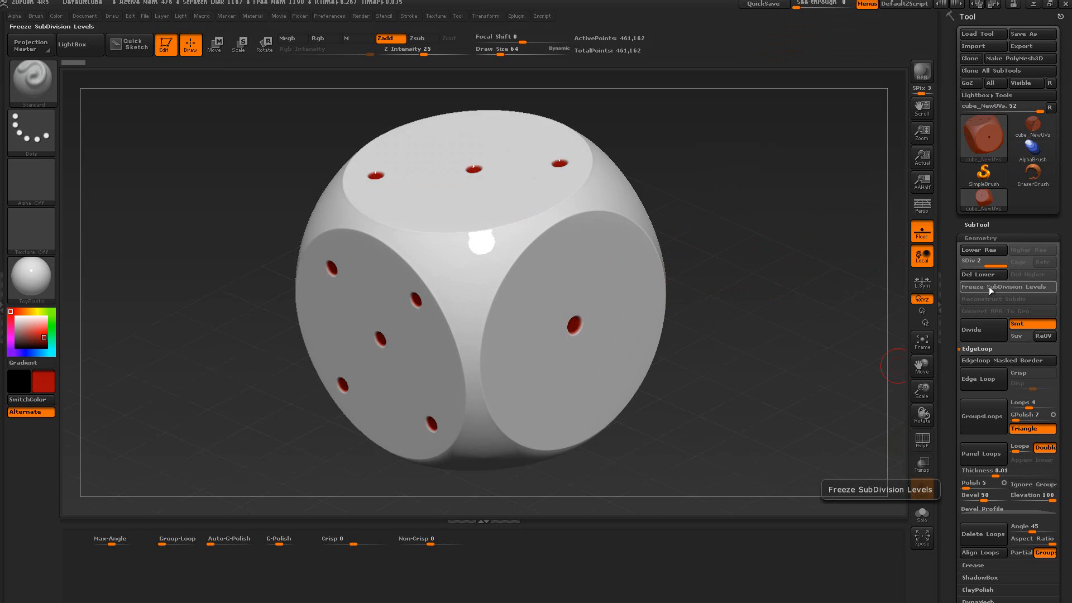
mouse_move(979, 275)
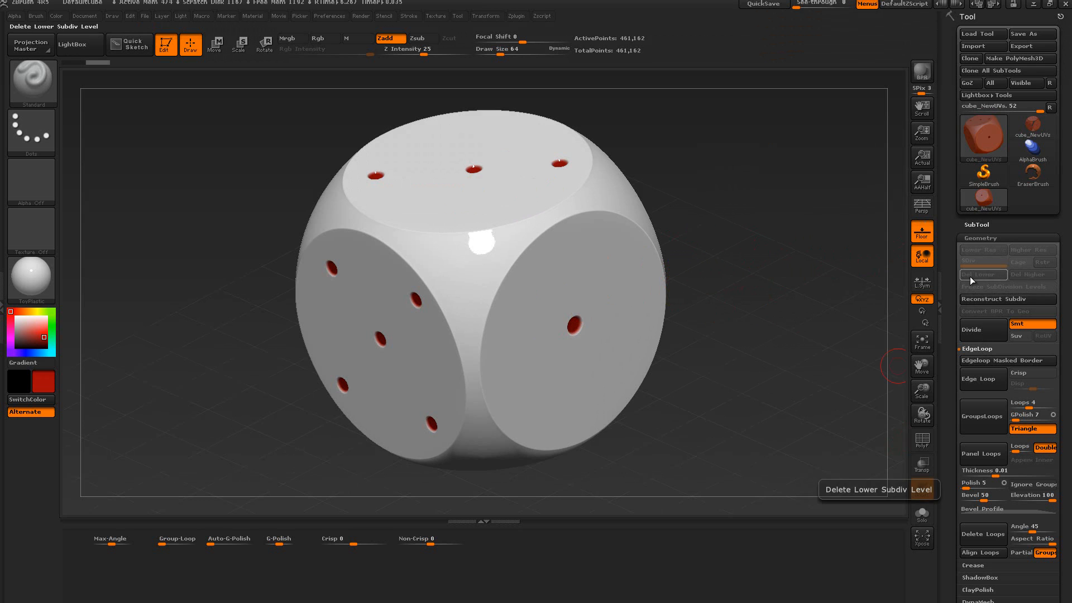
left_click(922, 444)
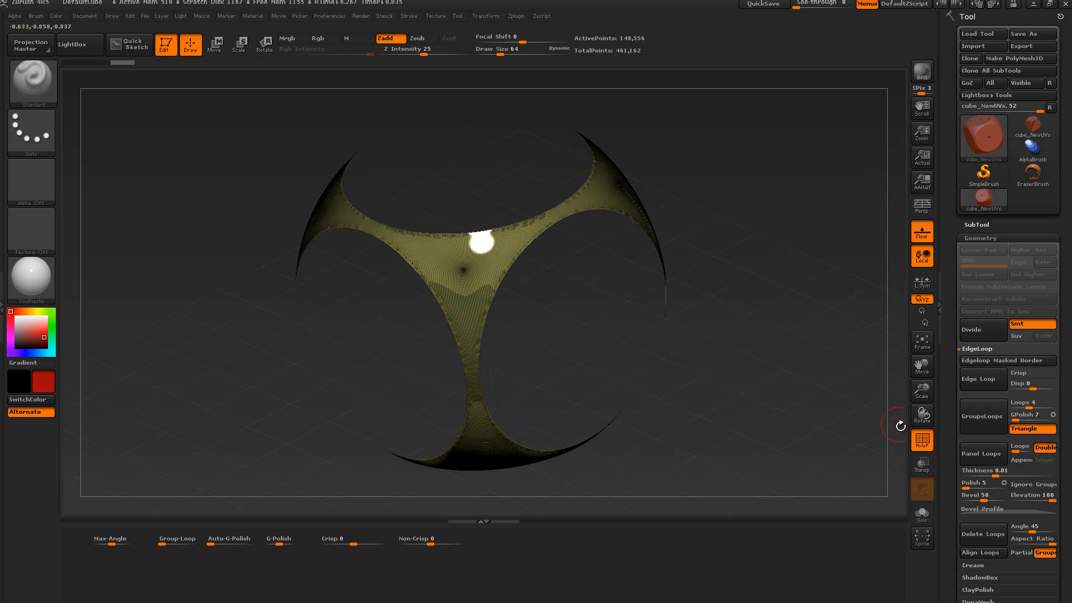
- Hide the PolyFrame wireframe on the three-arm shell and reach the Disp slider
left_click(277, 539)
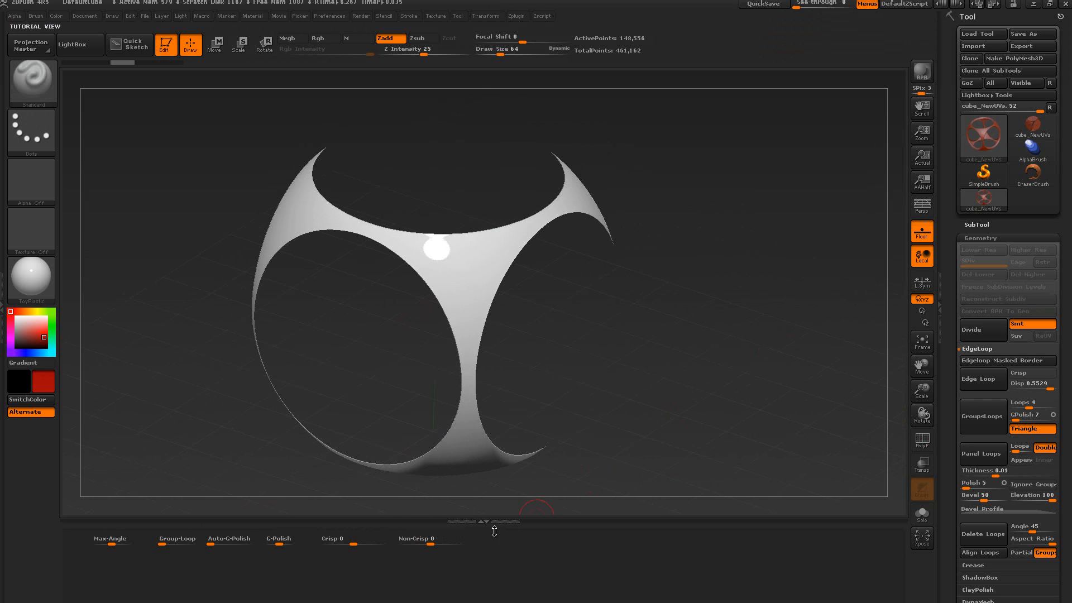
mouse_move(429, 540)
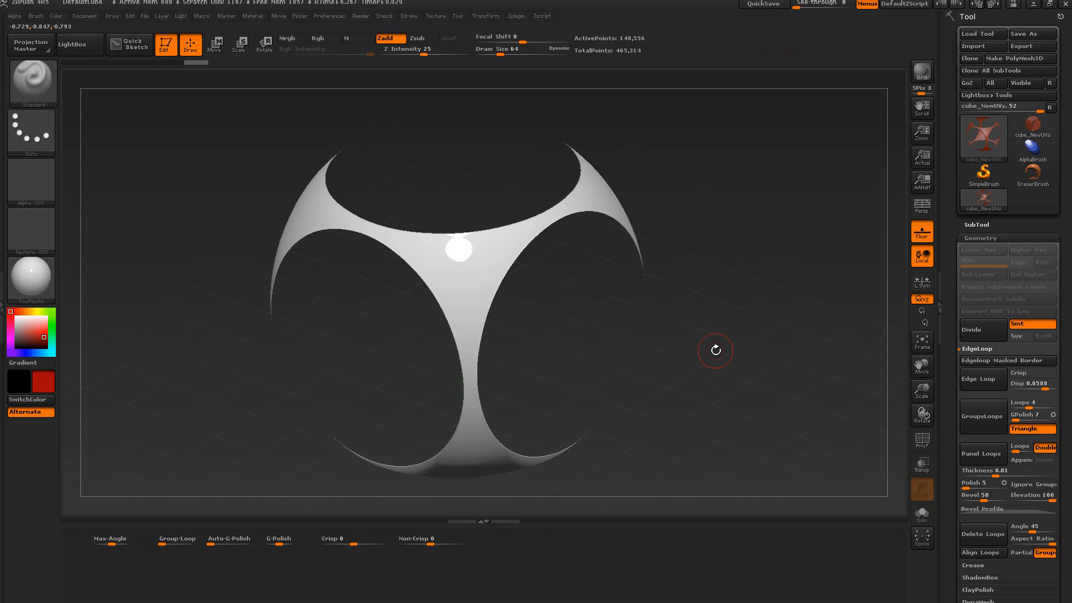
scroll("down", 3)
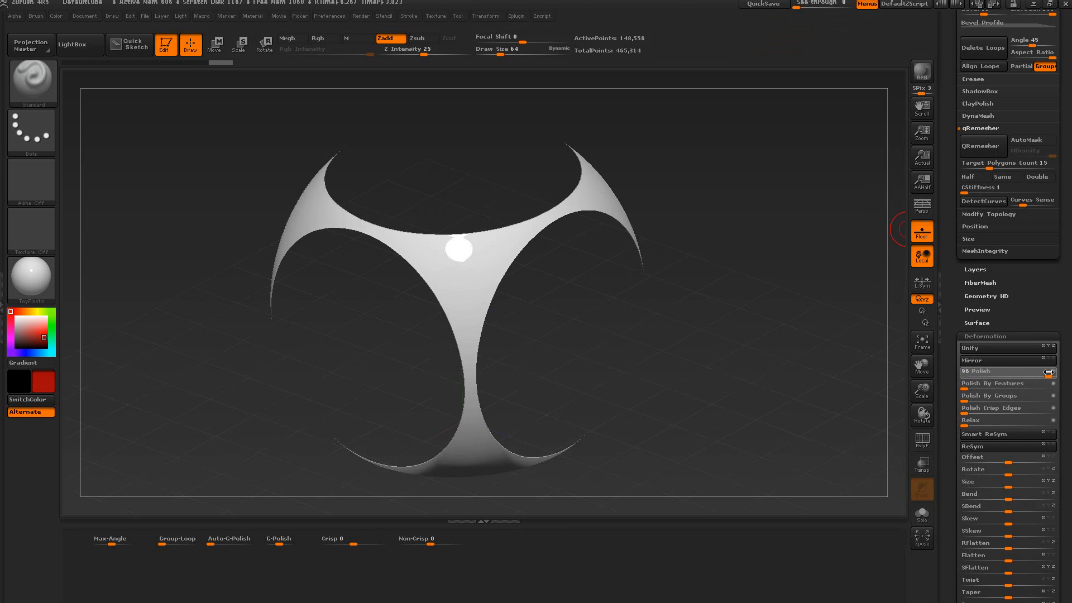
- Polish the shell to about 96 via Tool > Deformation for a smooth surface
left_click(985, 371)
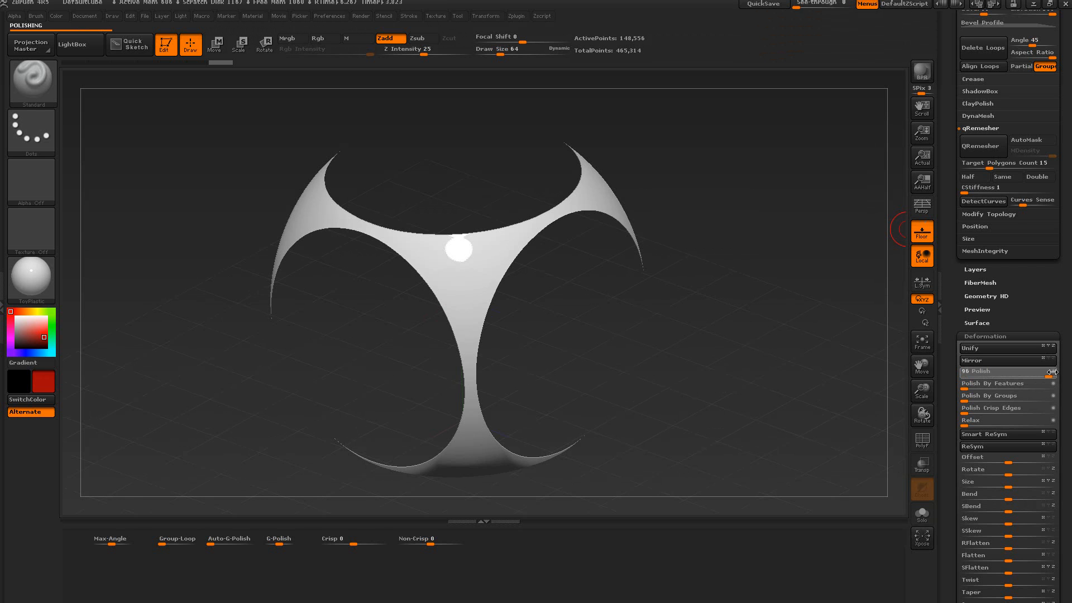
left_click(318, 38)
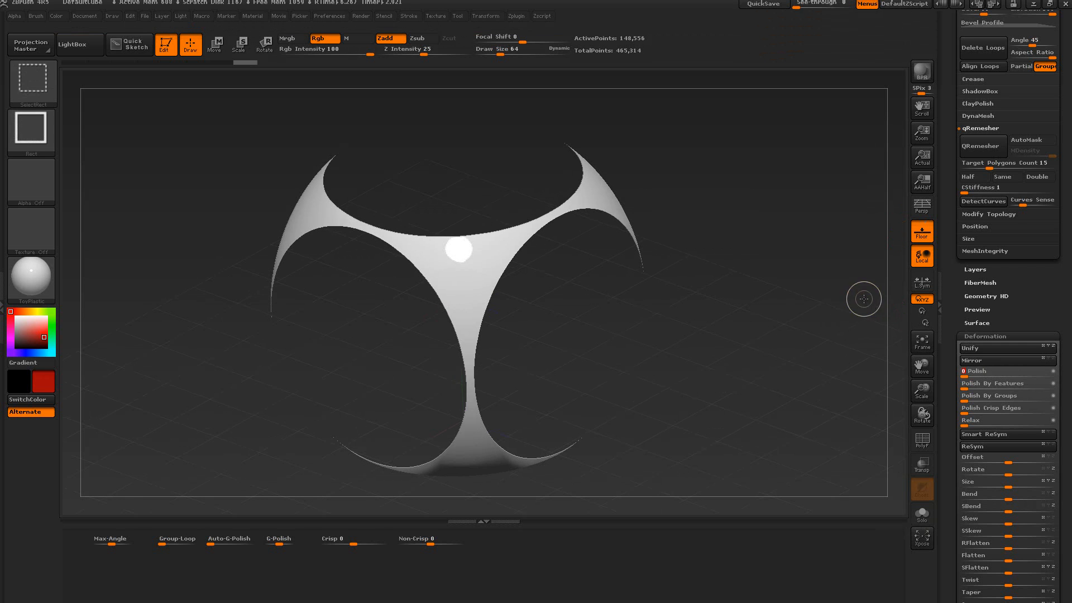